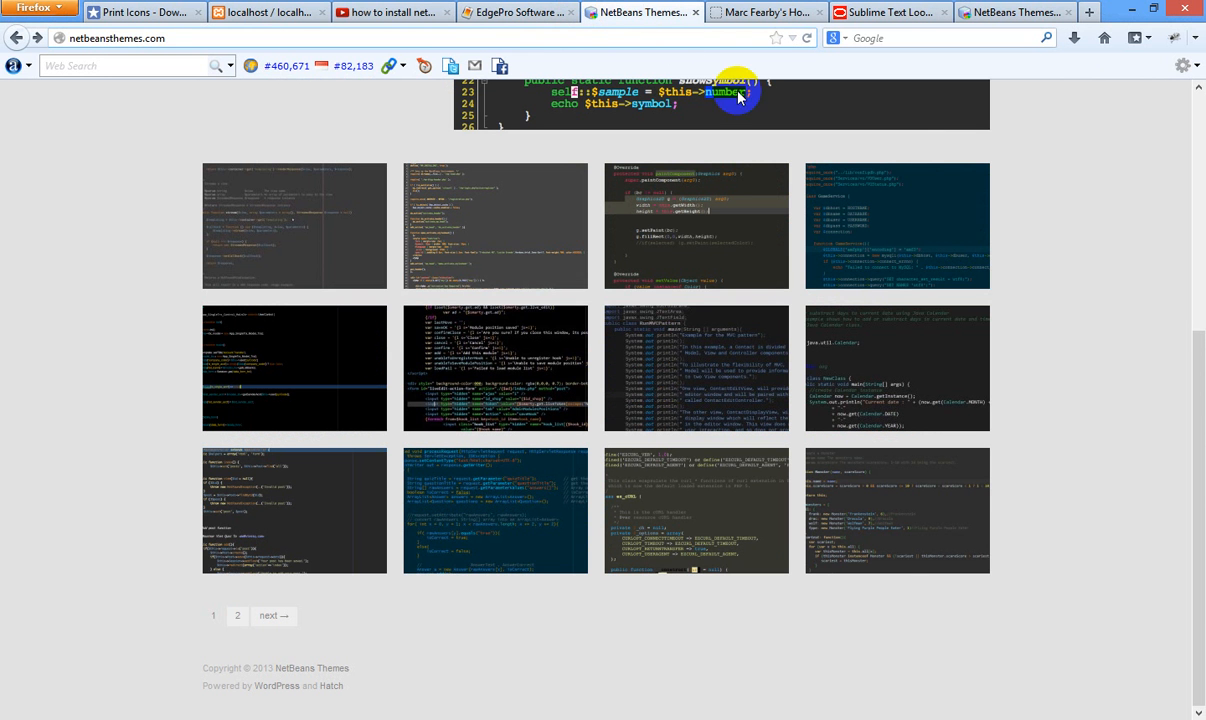
Save NB7.1.2-northway.zip from the Northway Today theme page and view recent downloads.
scroll("up", 3)
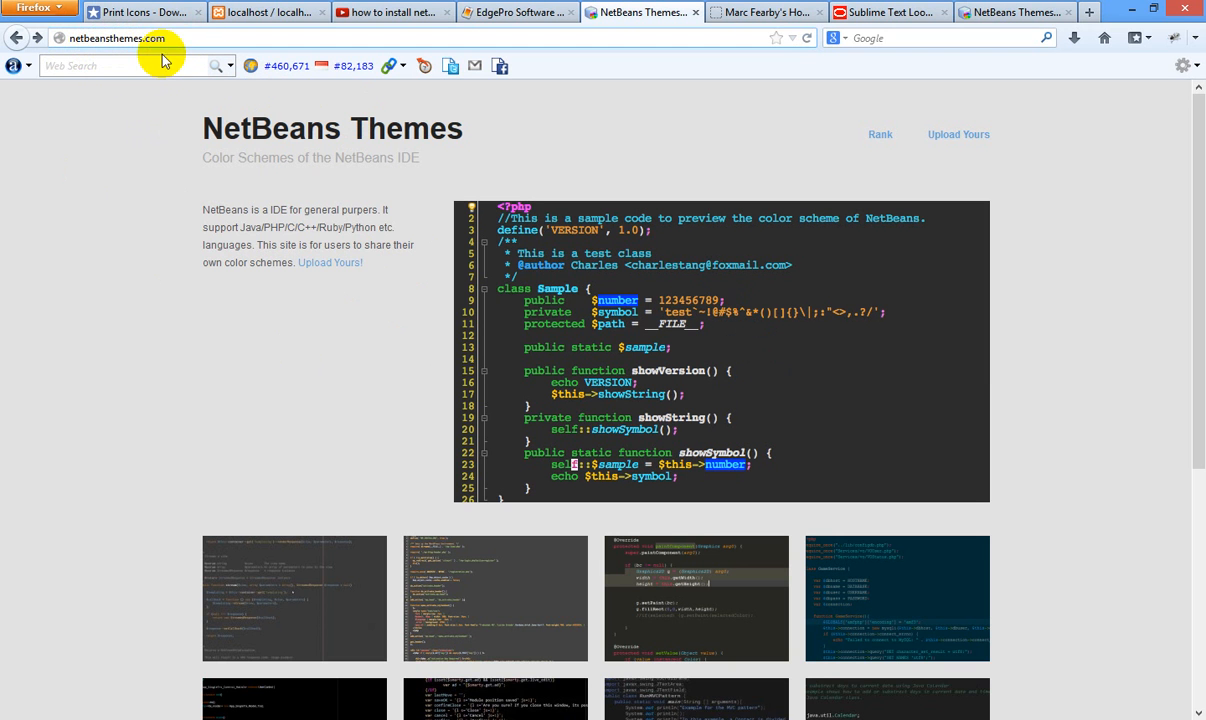
mouse_move(109, 52)
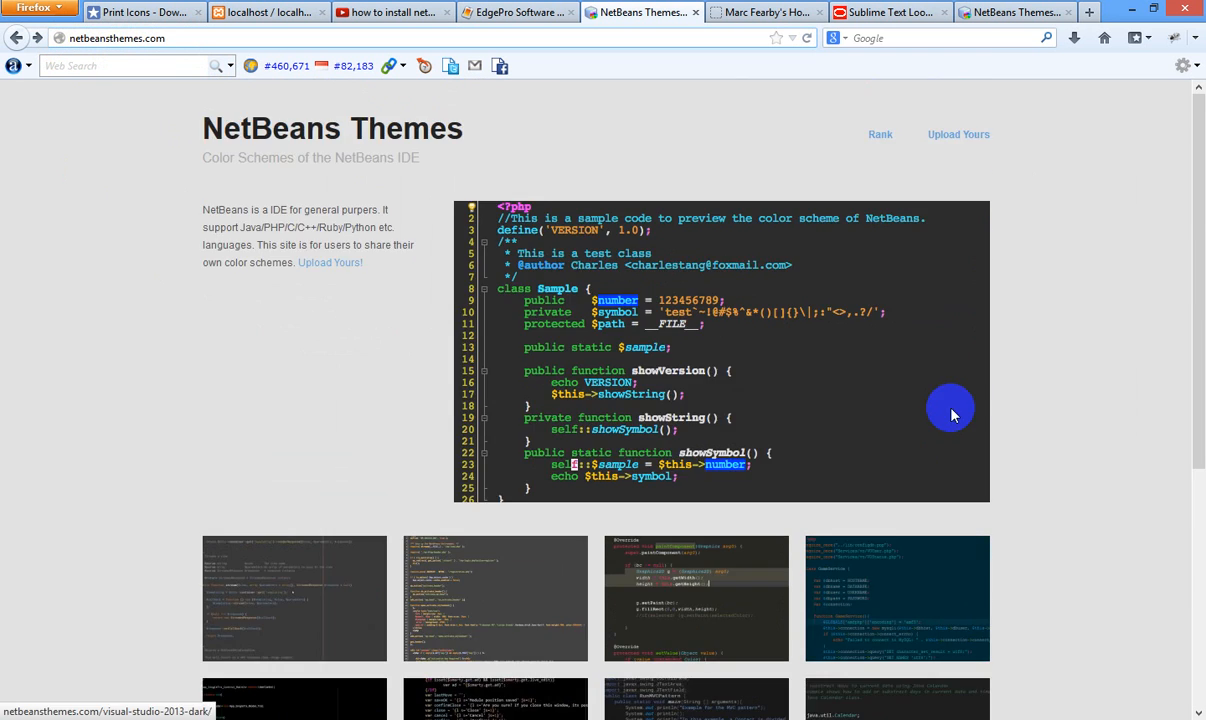
scroll("down", 3)
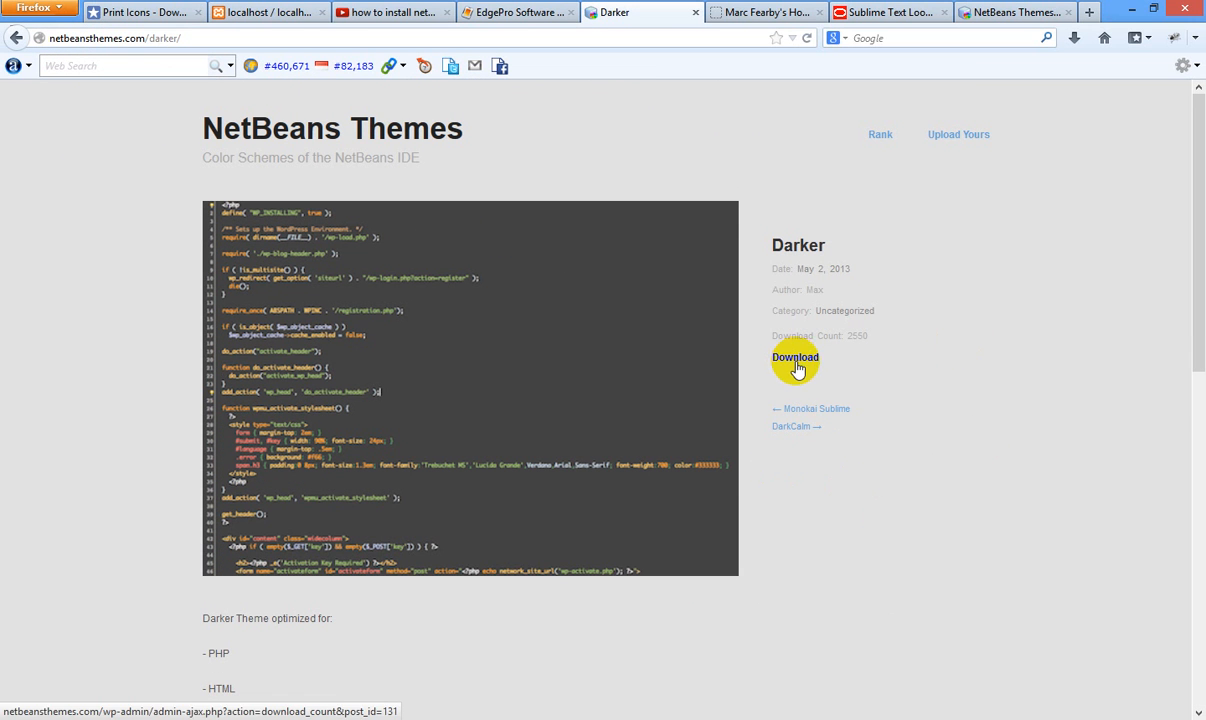
mouse_move(10, 125)
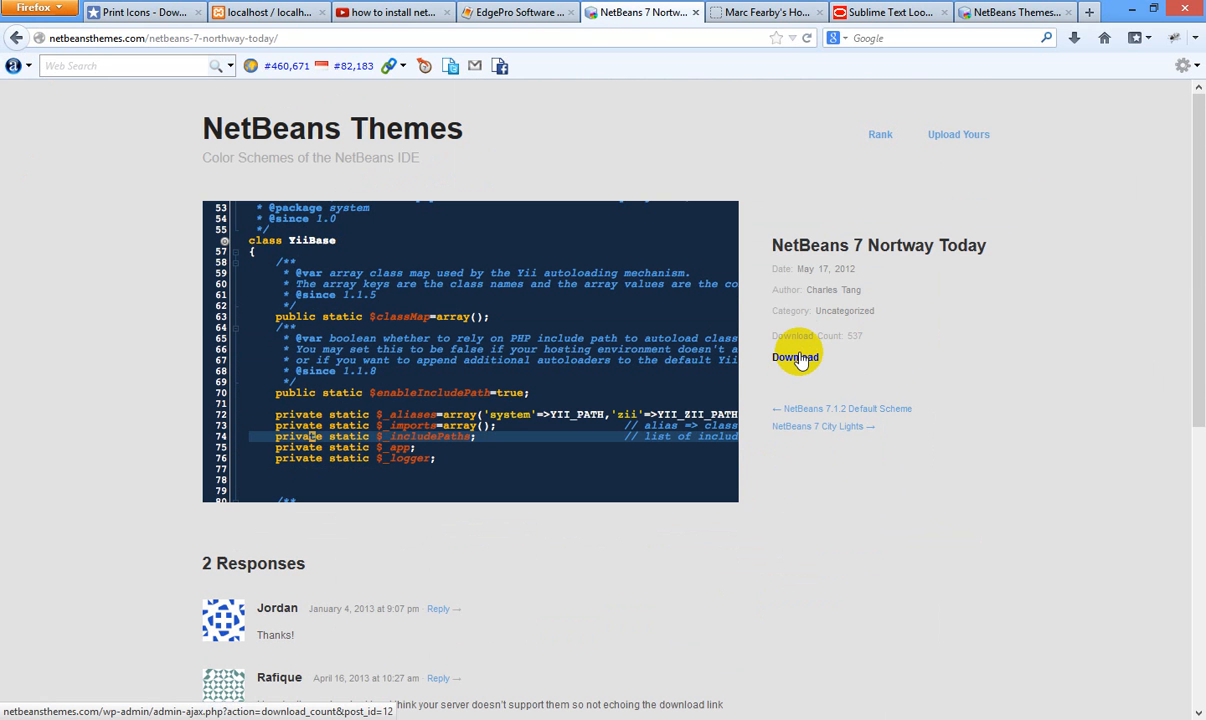
left_click(795, 357)
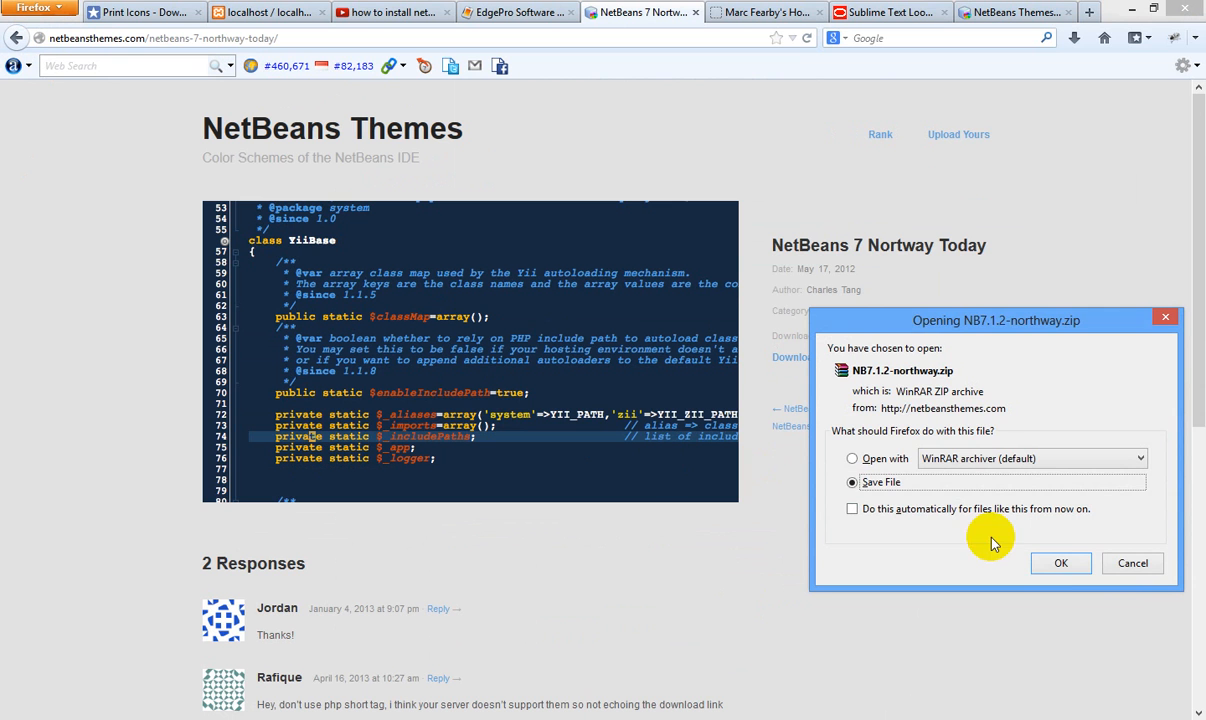
left_click(1061, 563)
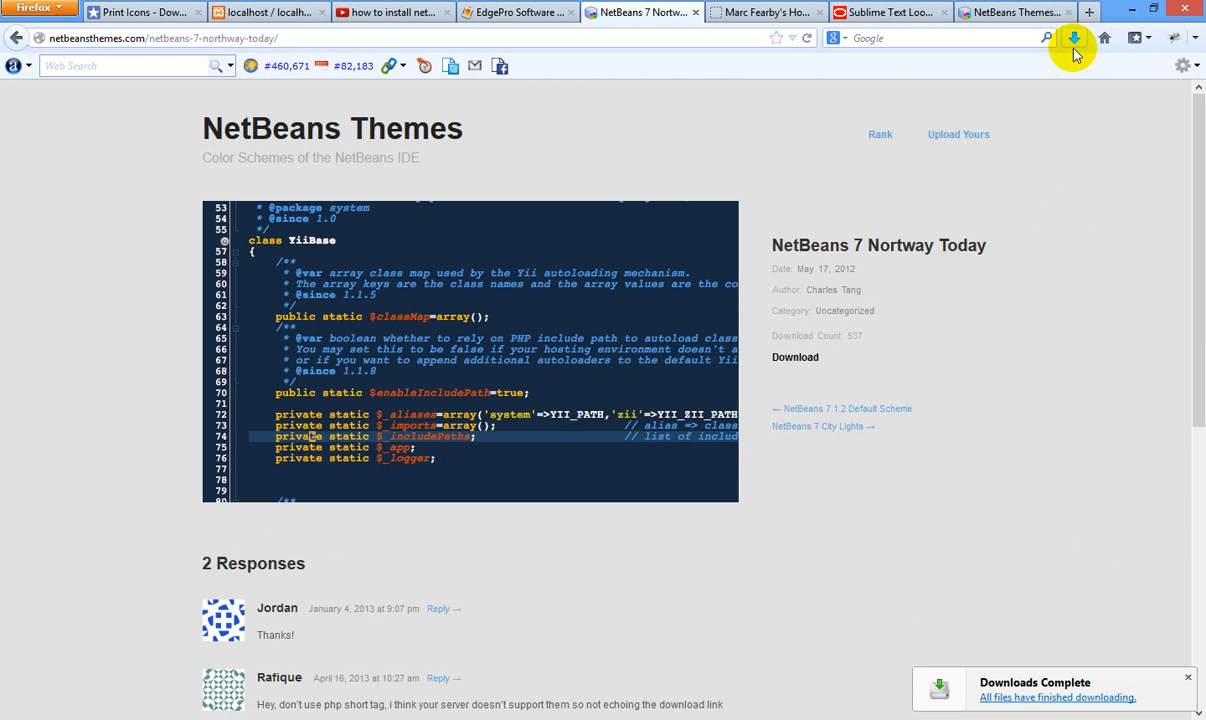
left_click(1072, 37)
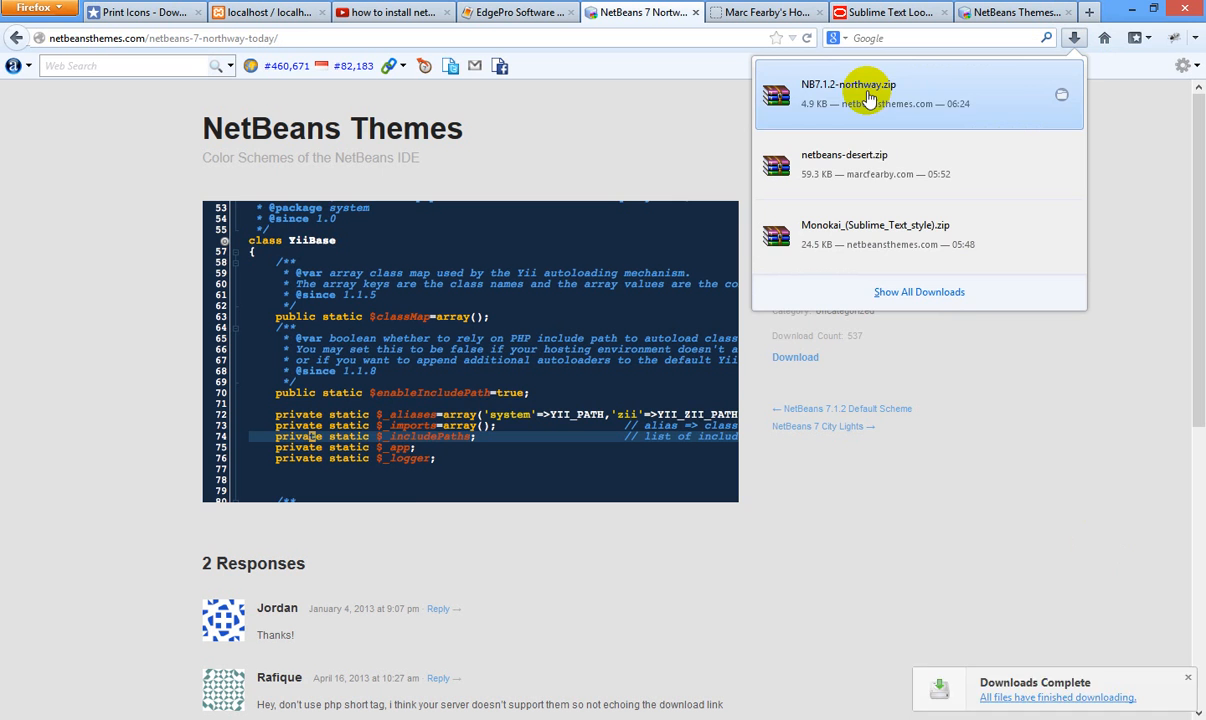
Copy NB7.1.2-northway.zip from the Downloads folder, then return to the desktop.
left_click(864, 92)
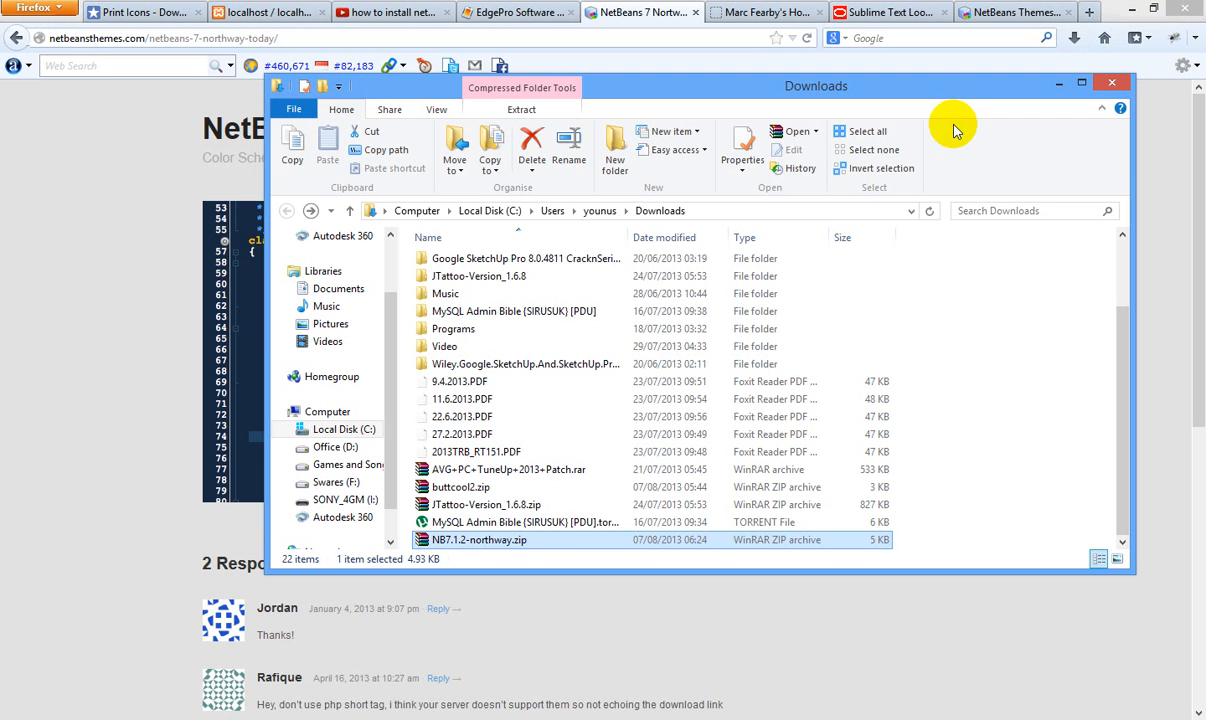
right_click(488, 539)
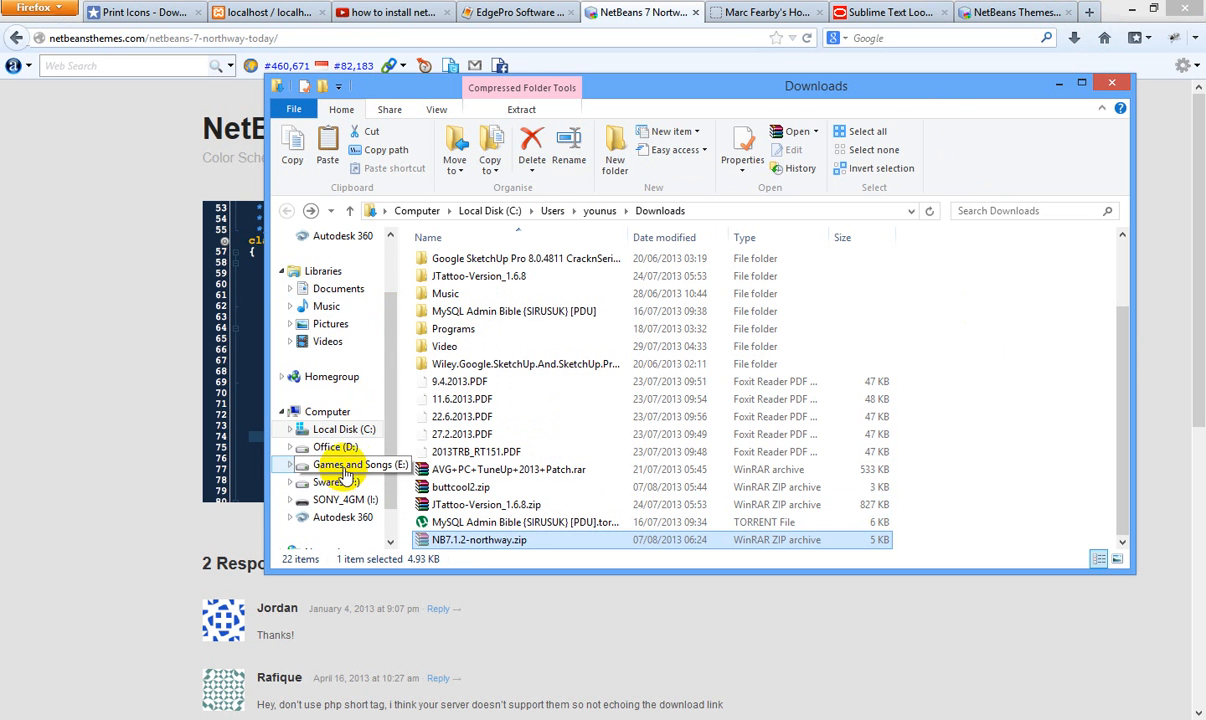
left_click(329, 411)
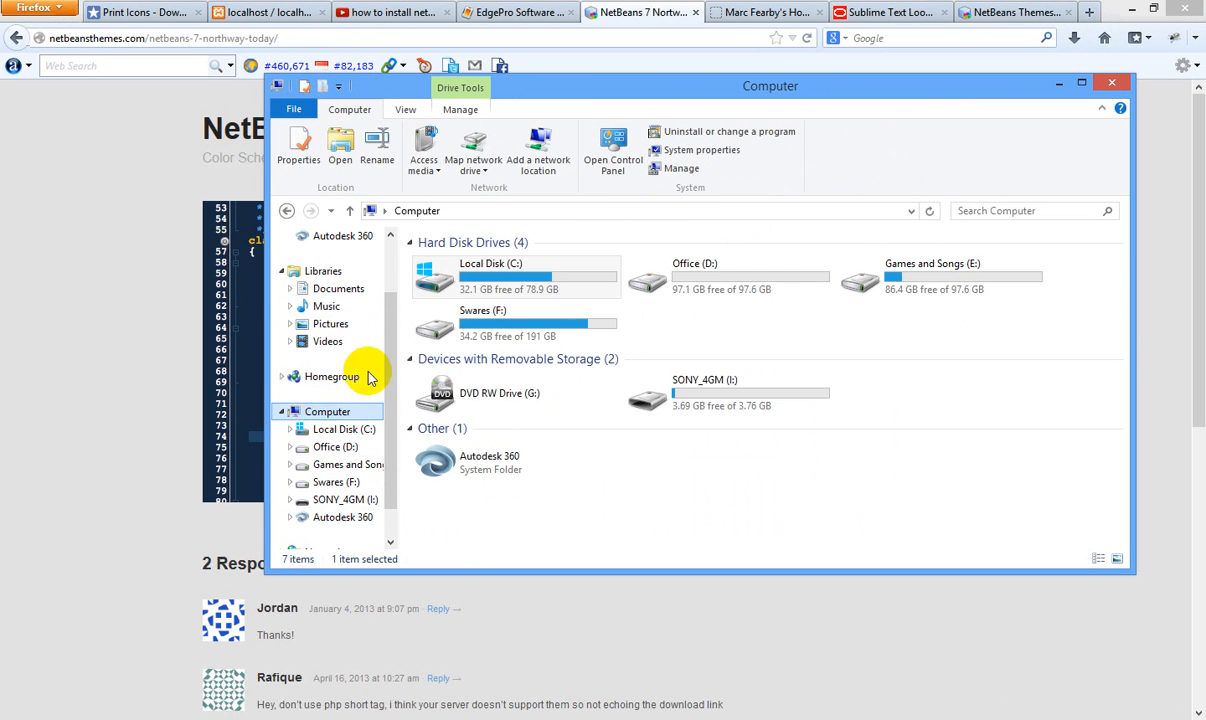
left_click(1111, 82)
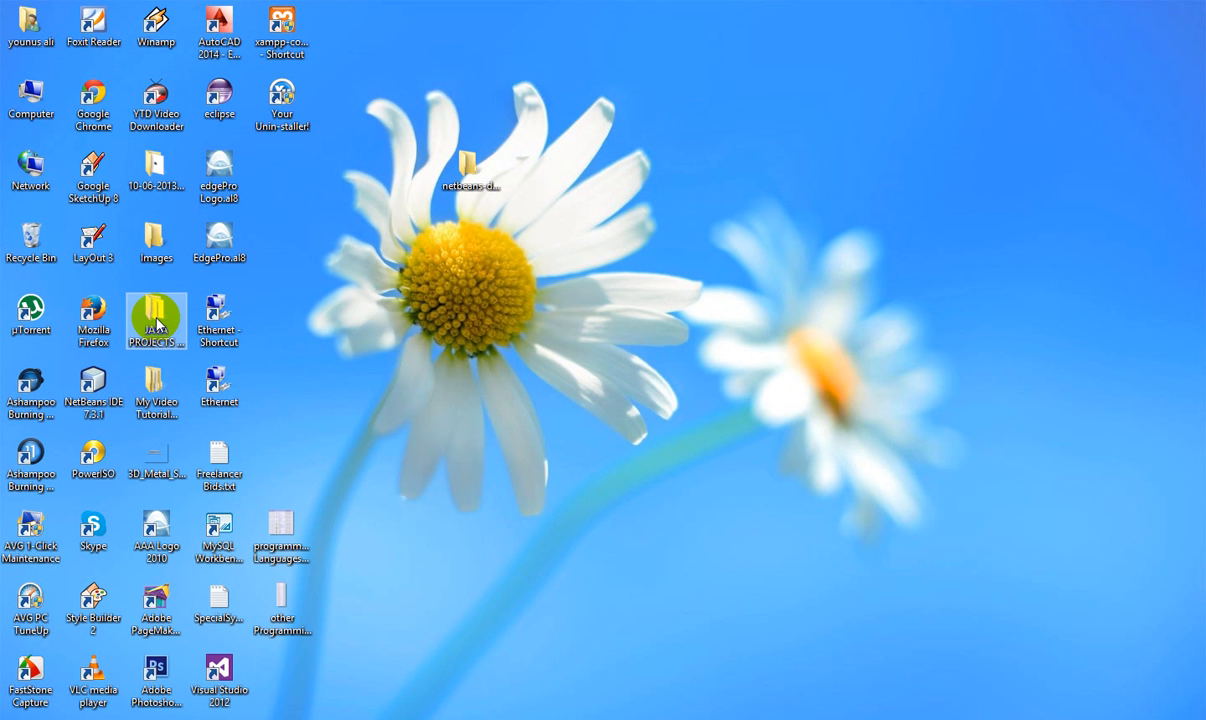
Paste NB7.1.2-northway.zip into JAVA PROJECTS by YOUNUS and extract it to NB7.1.2-northway.
double_click(156, 315)
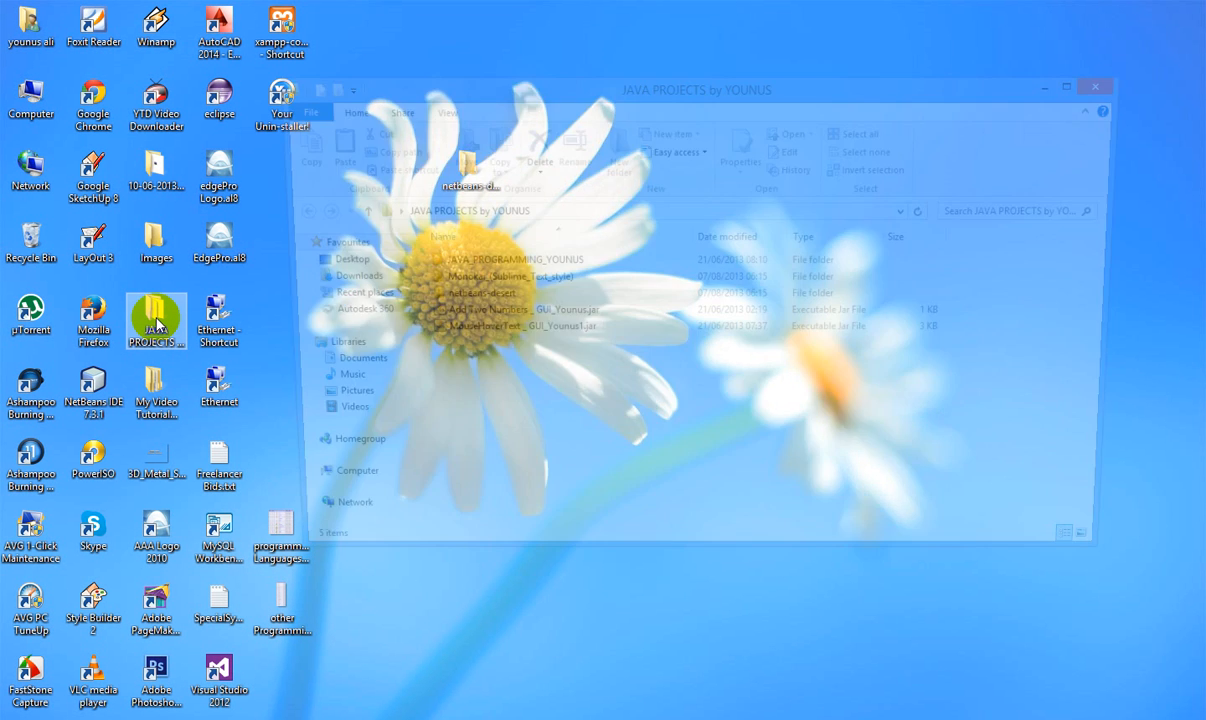
left_click(156, 318)
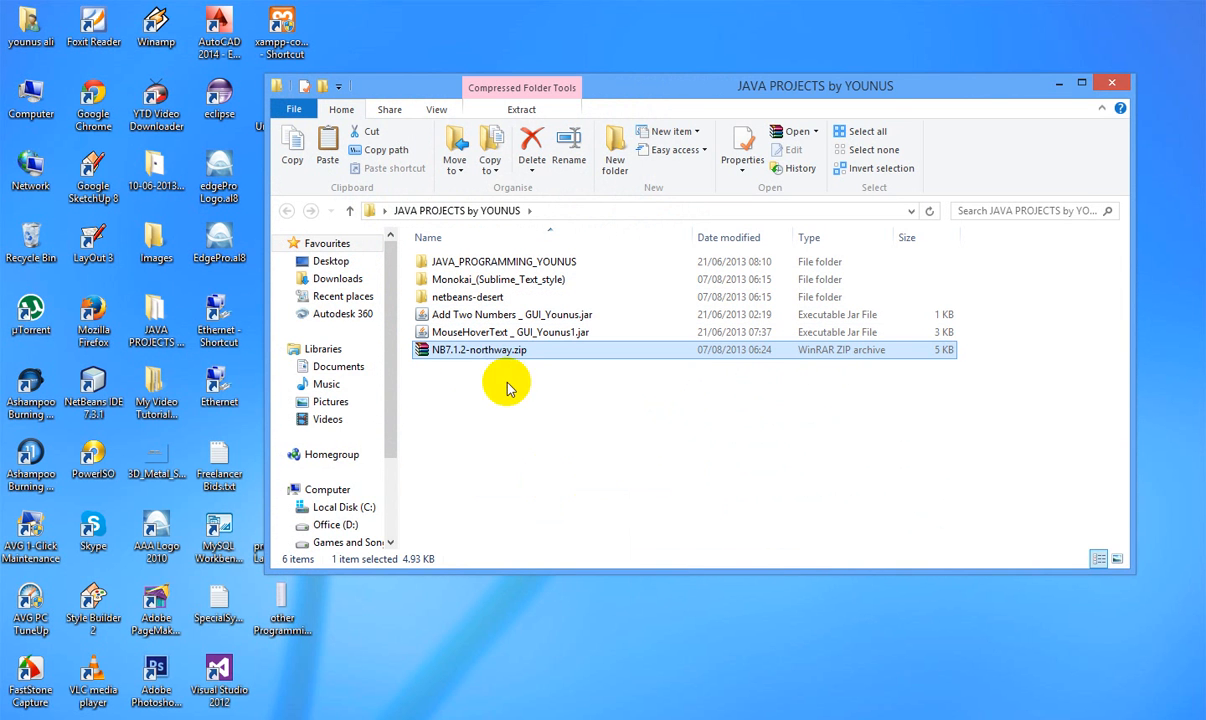
right_click(479, 349)
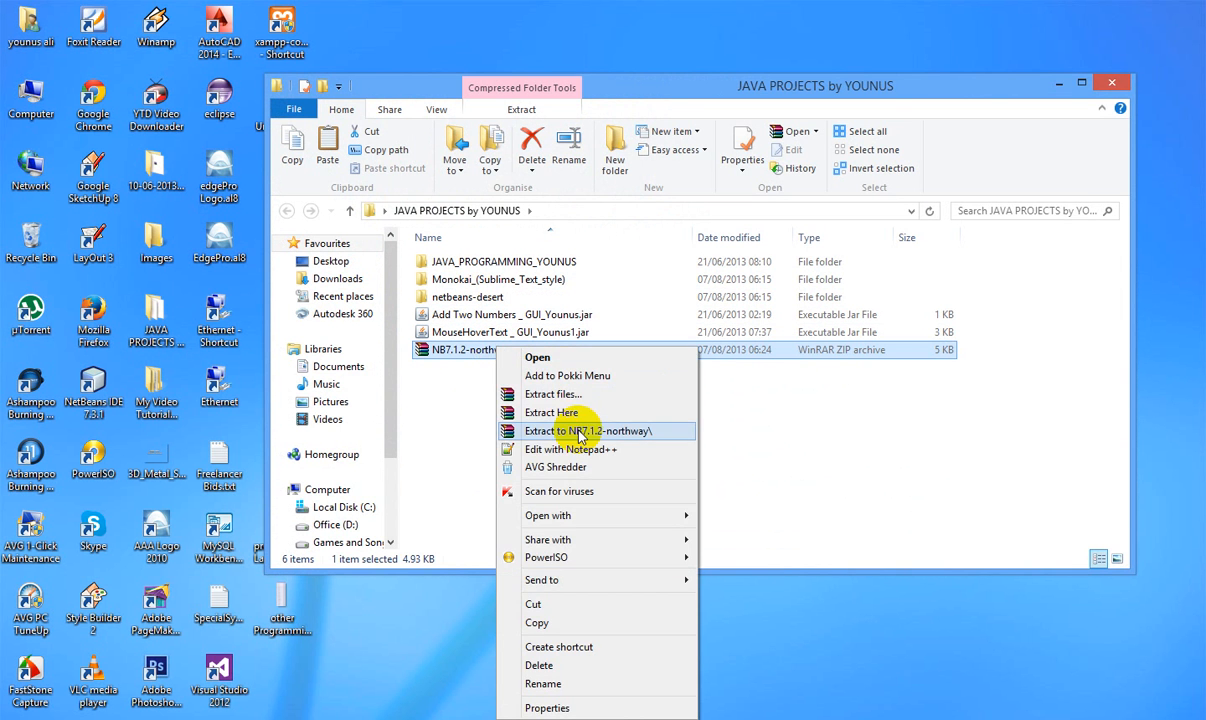
left_click(584, 430)
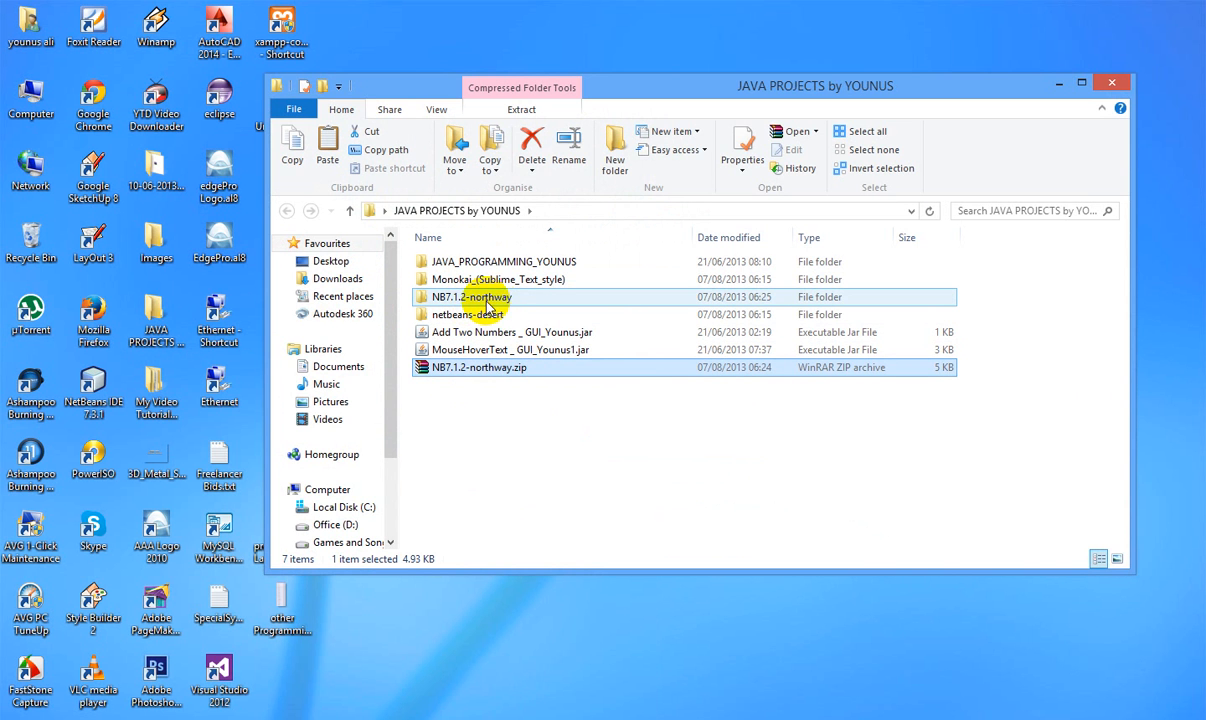
mouse_move(516, 303)
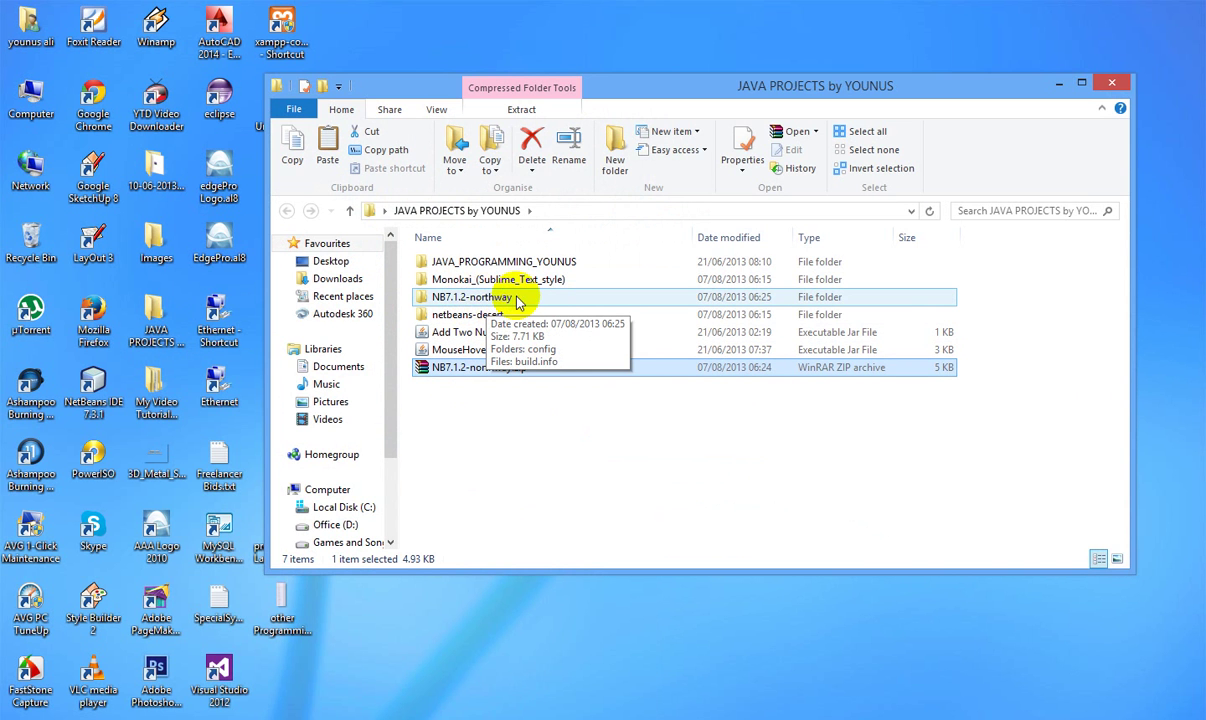
left_click(477, 367)
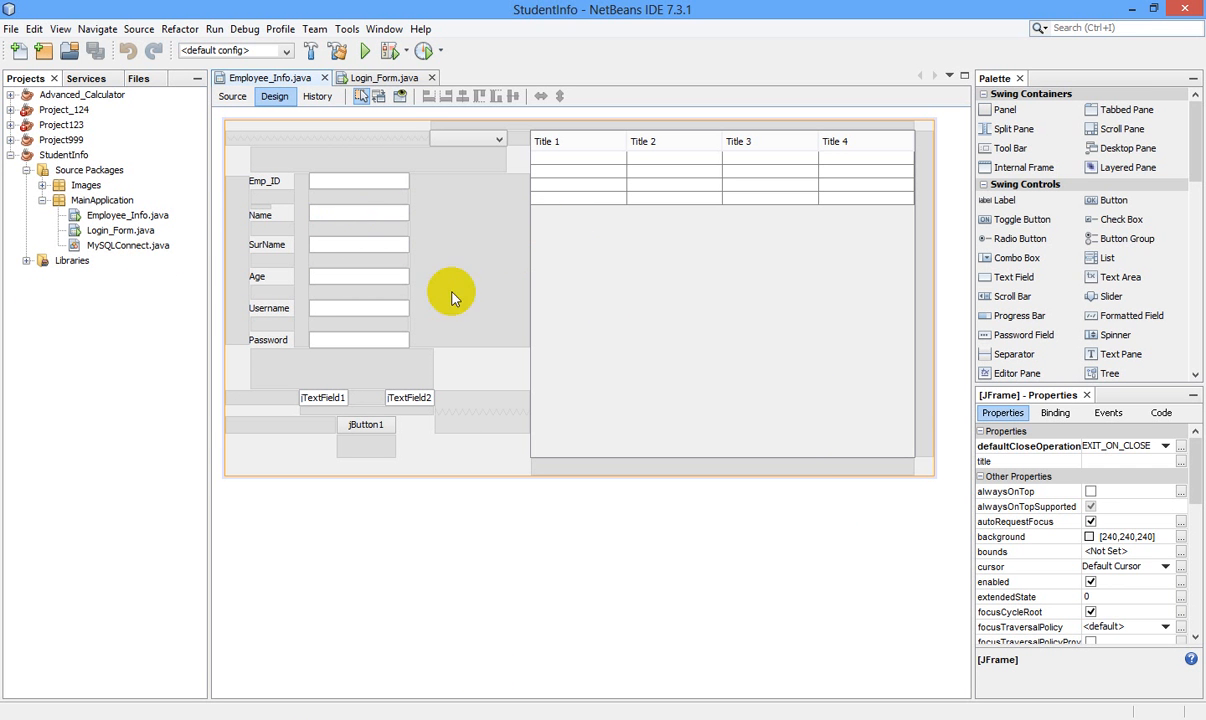
Start an import from Tools > Options, Fonts & Colors.
left_click(347, 29)
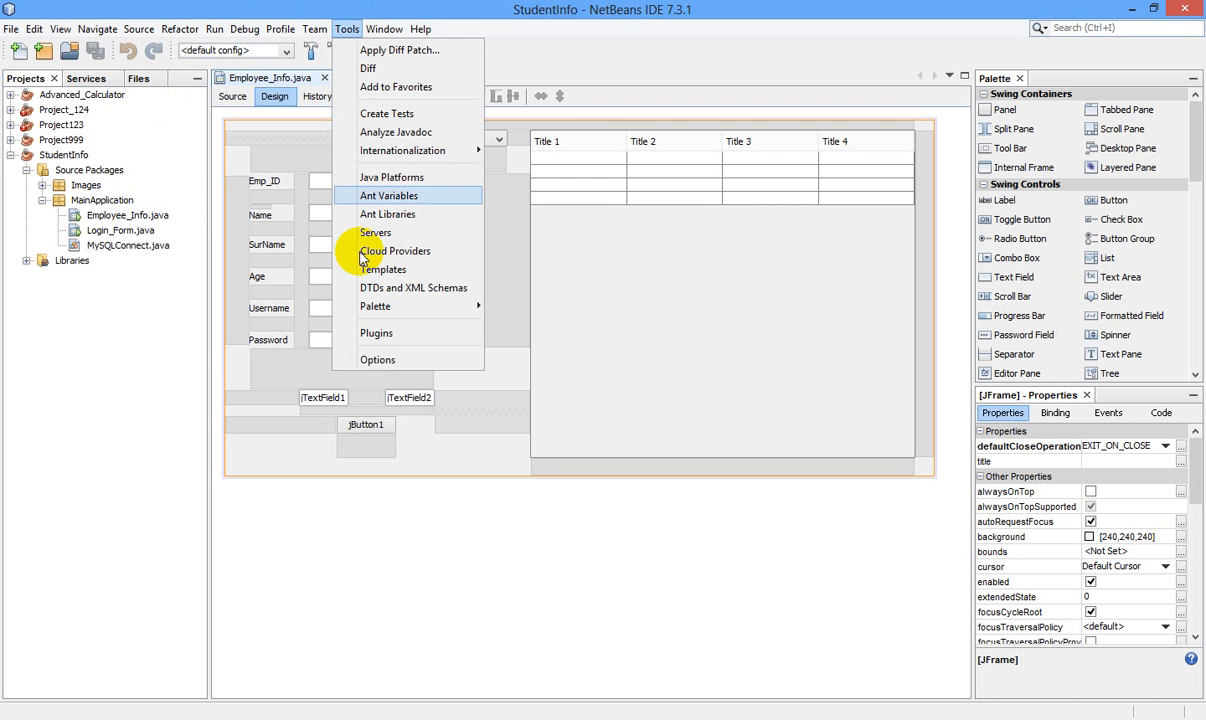
left_click(378, 359)
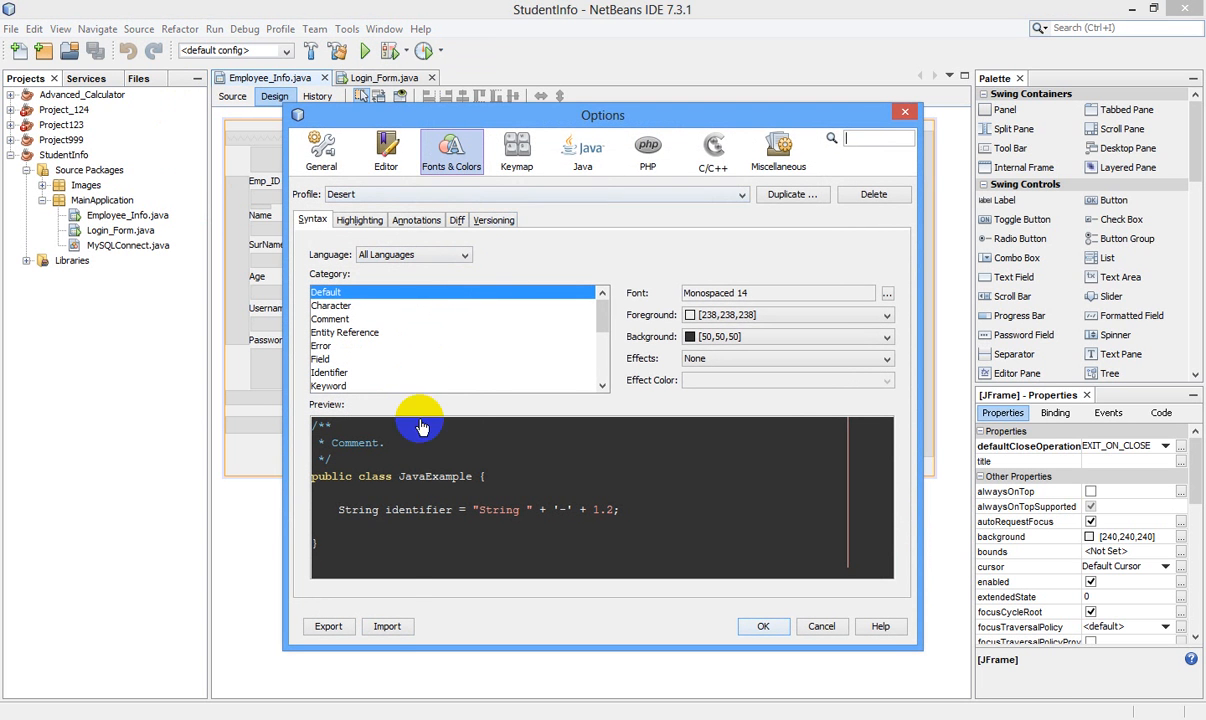
left_click(387, 626)
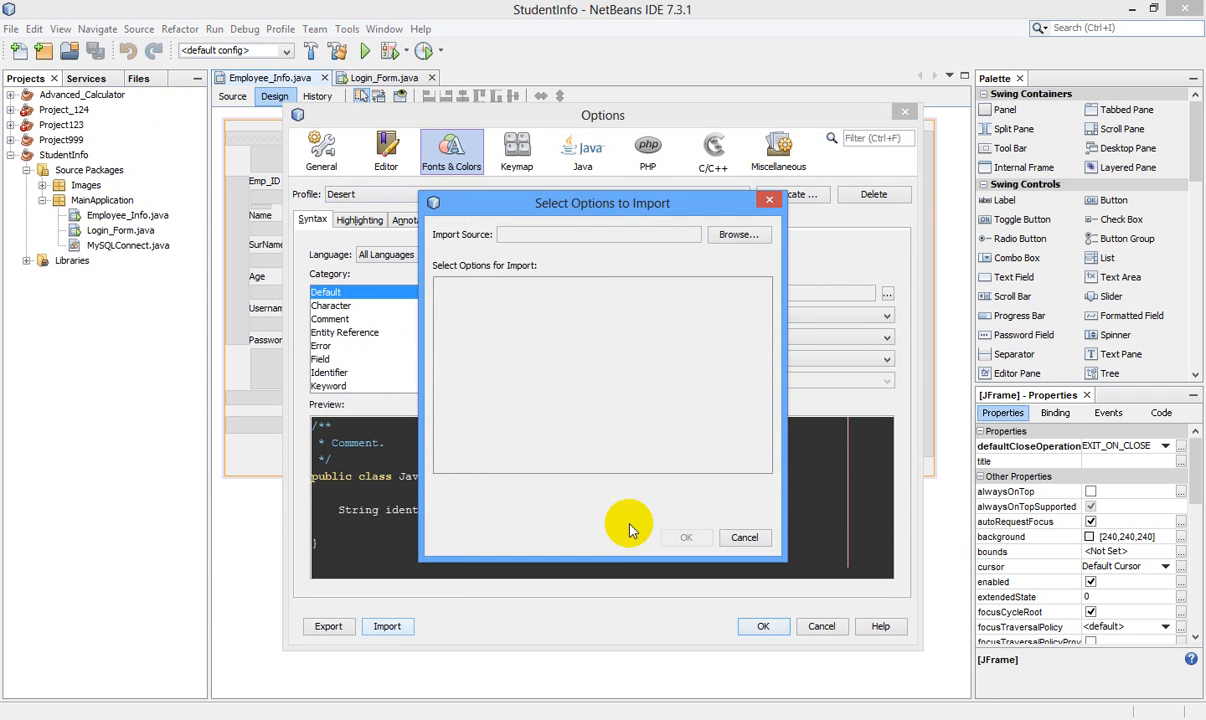
mouse_move(387, 626)
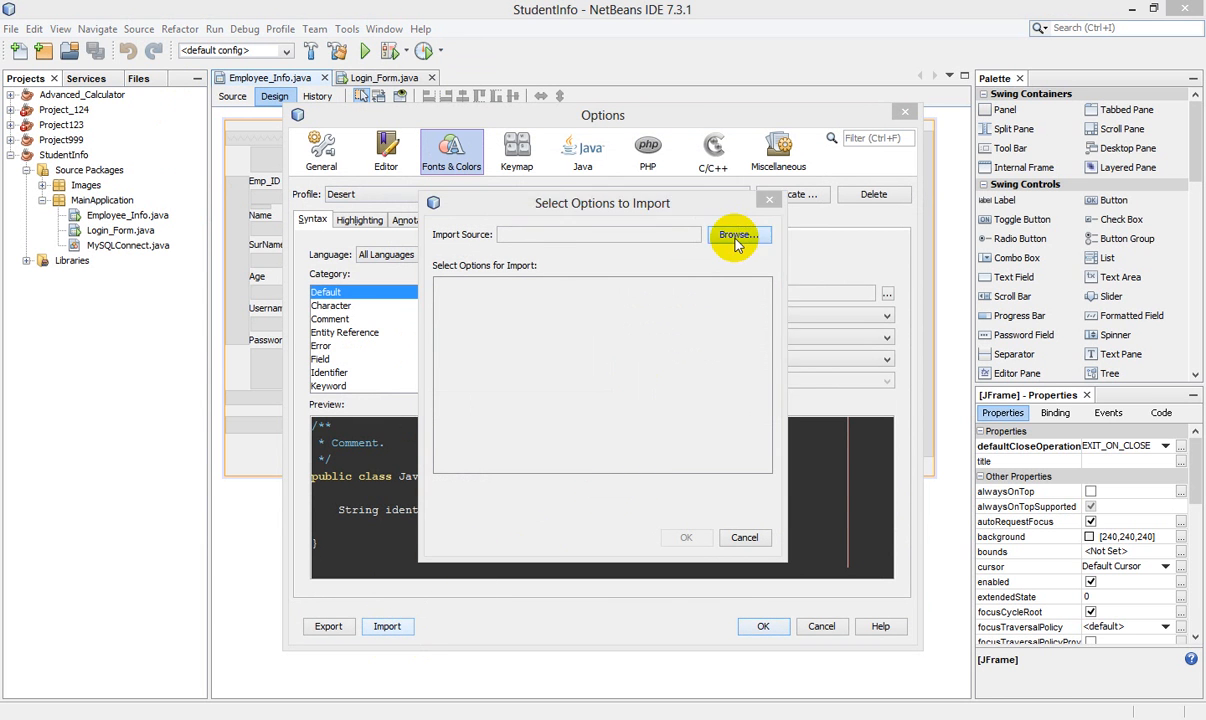
Browse to JAVA PROJECTS by YOUNUS and choose the NB7.1.2-northway folder as import source.
left_click(738, 234)
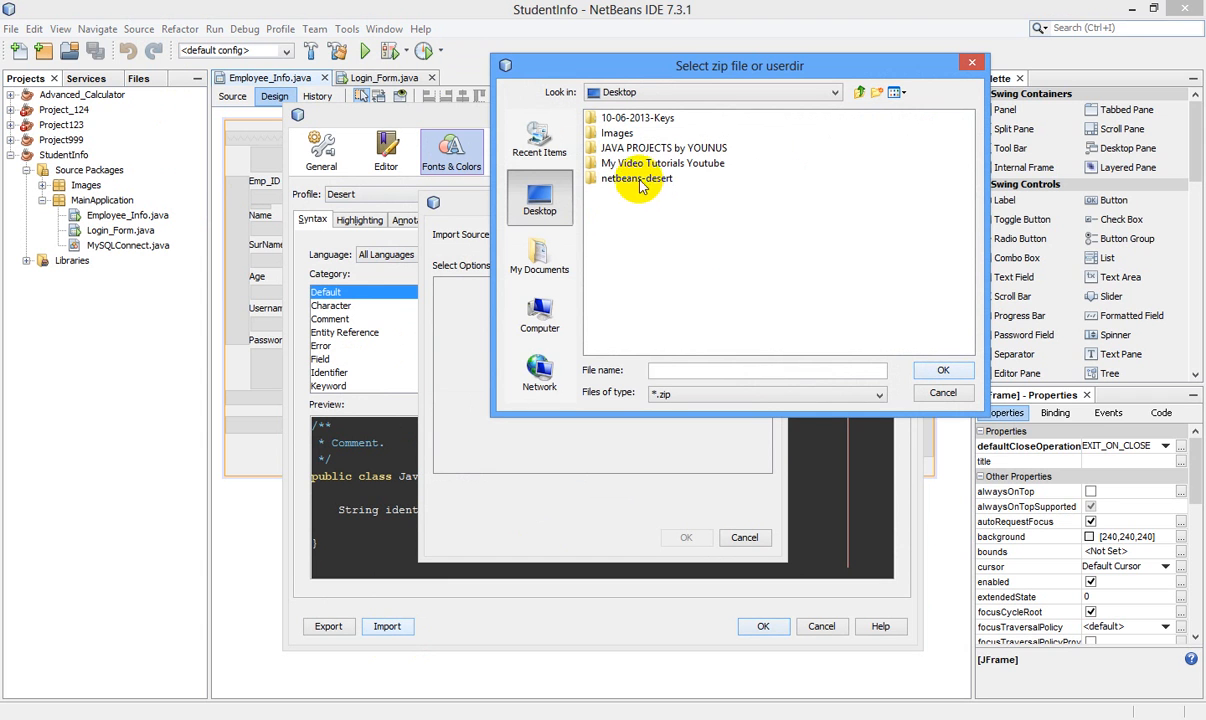
mouse_move(678, 198)
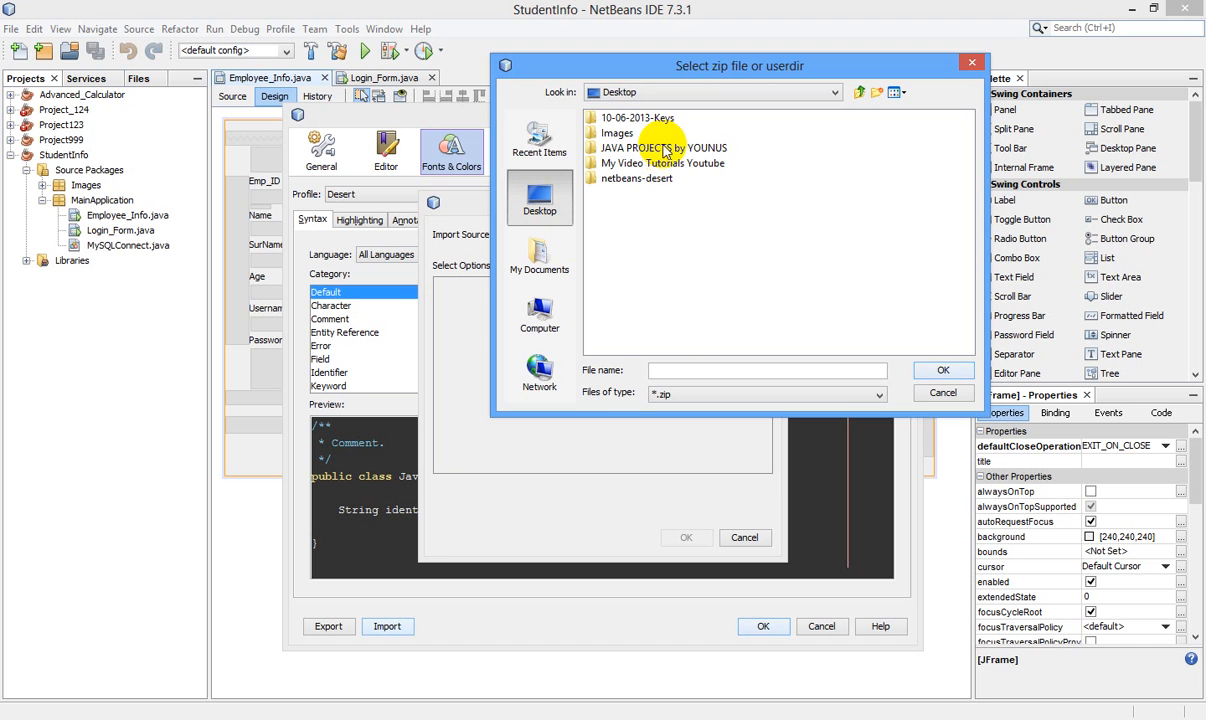
double_click(662, 147)
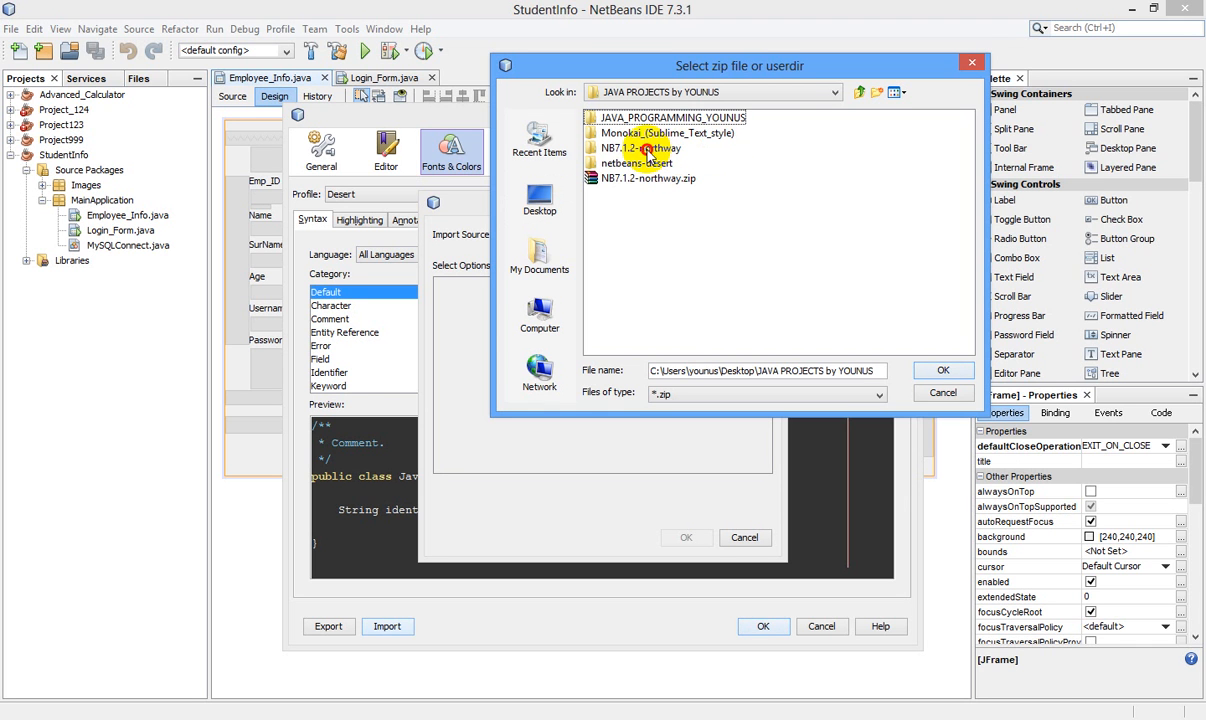
left_click(641, 147)
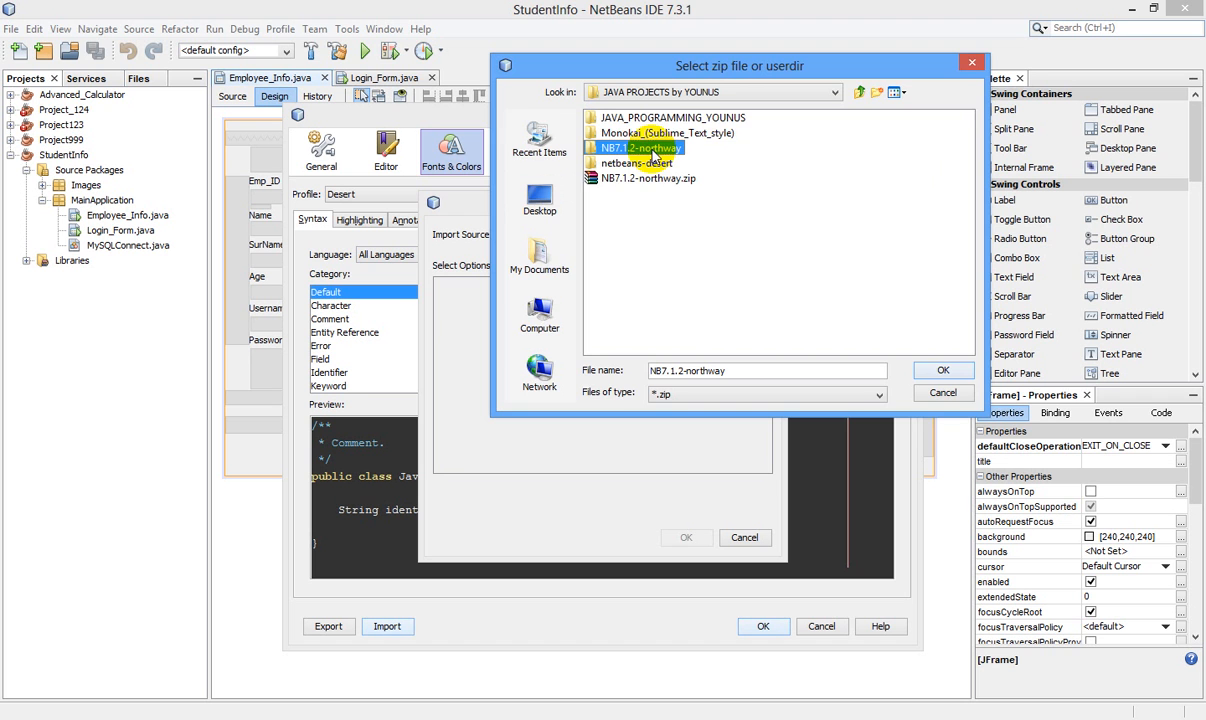
left_click(969, 370)
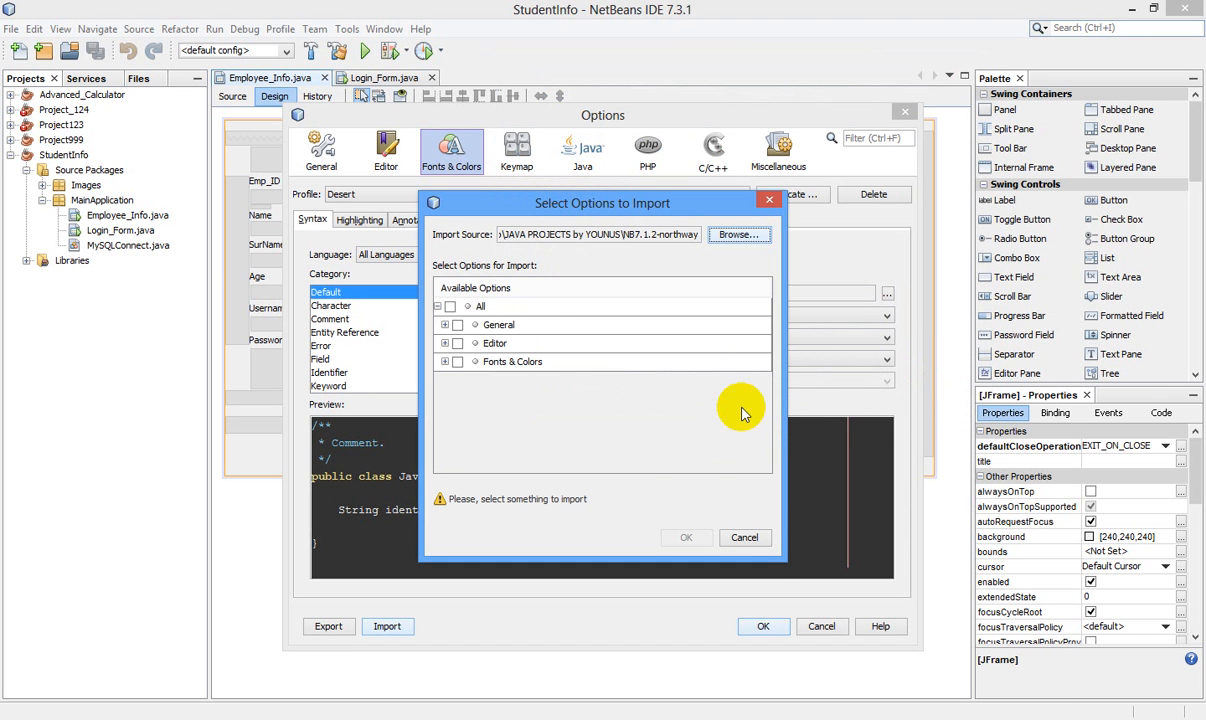
mouse_move(513, 302)
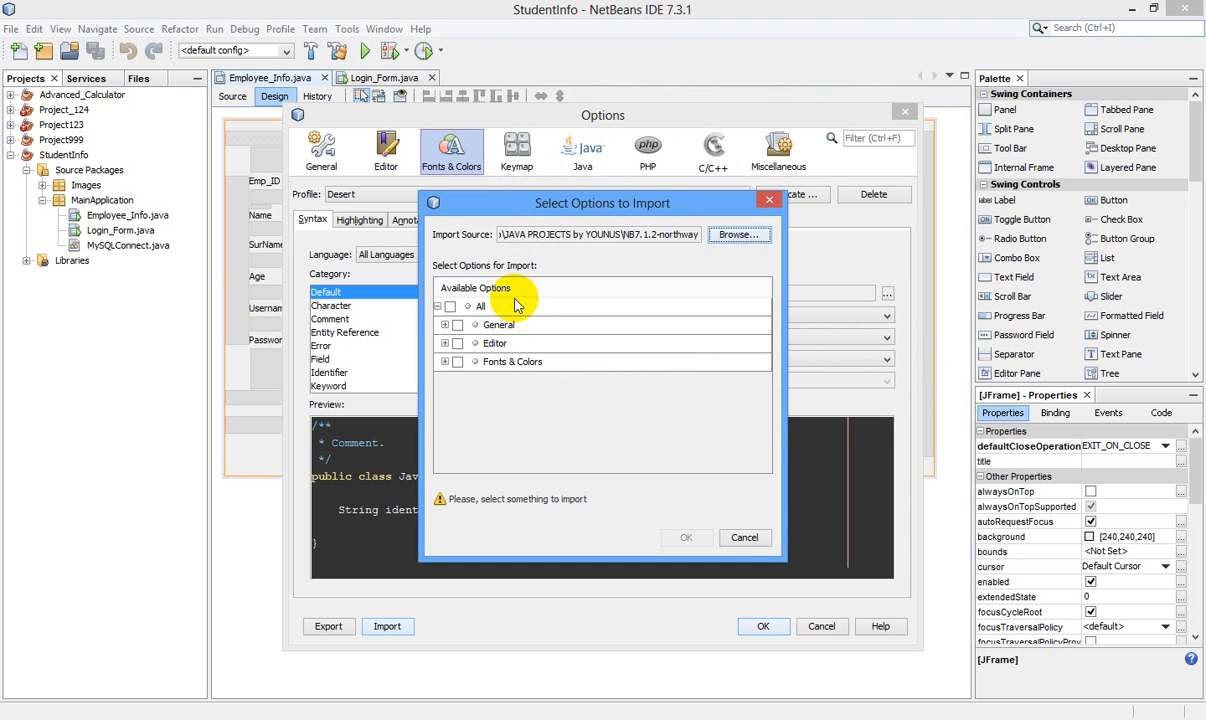
mouse_move(502, 373)
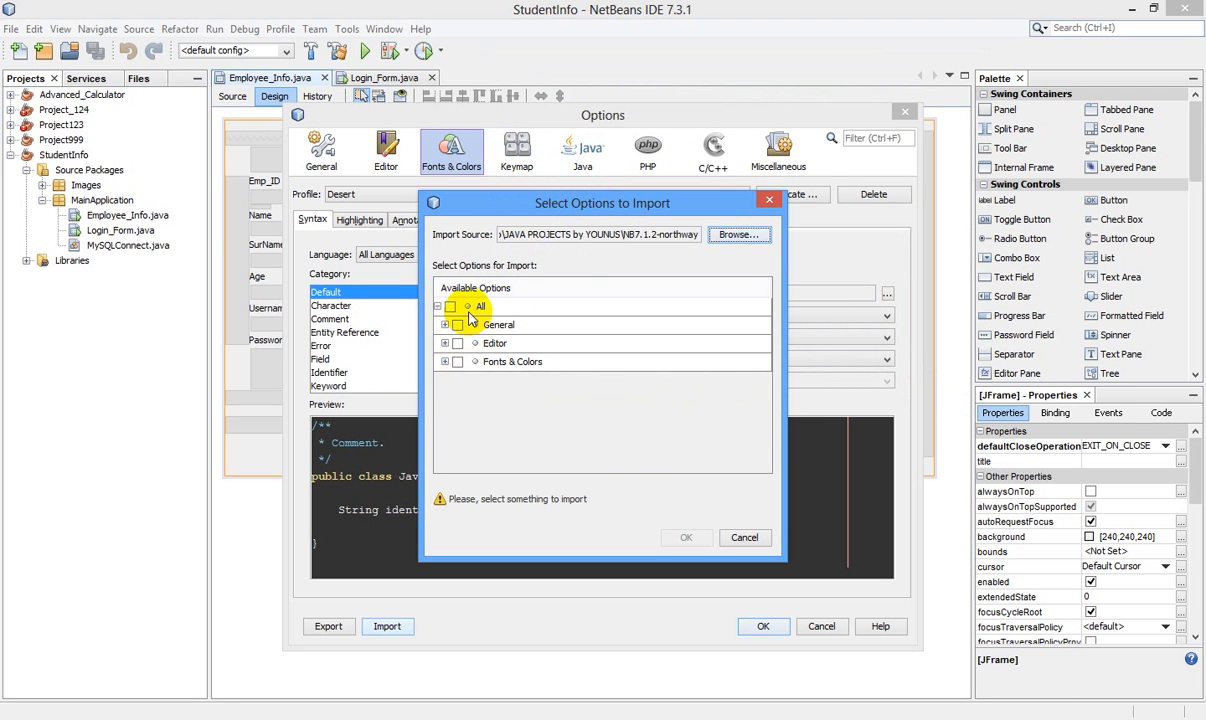
Tick All available options so every Northway setting gets imported.
left_click(453, 306)
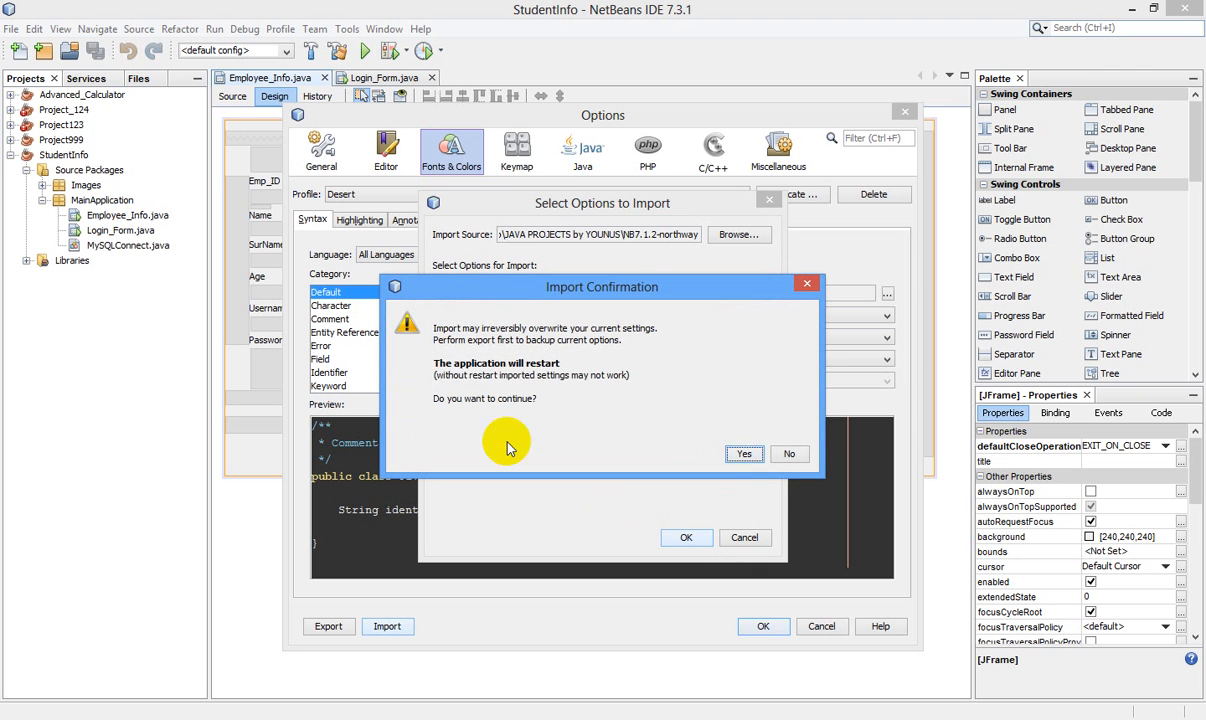
mouse_move(432, 381)
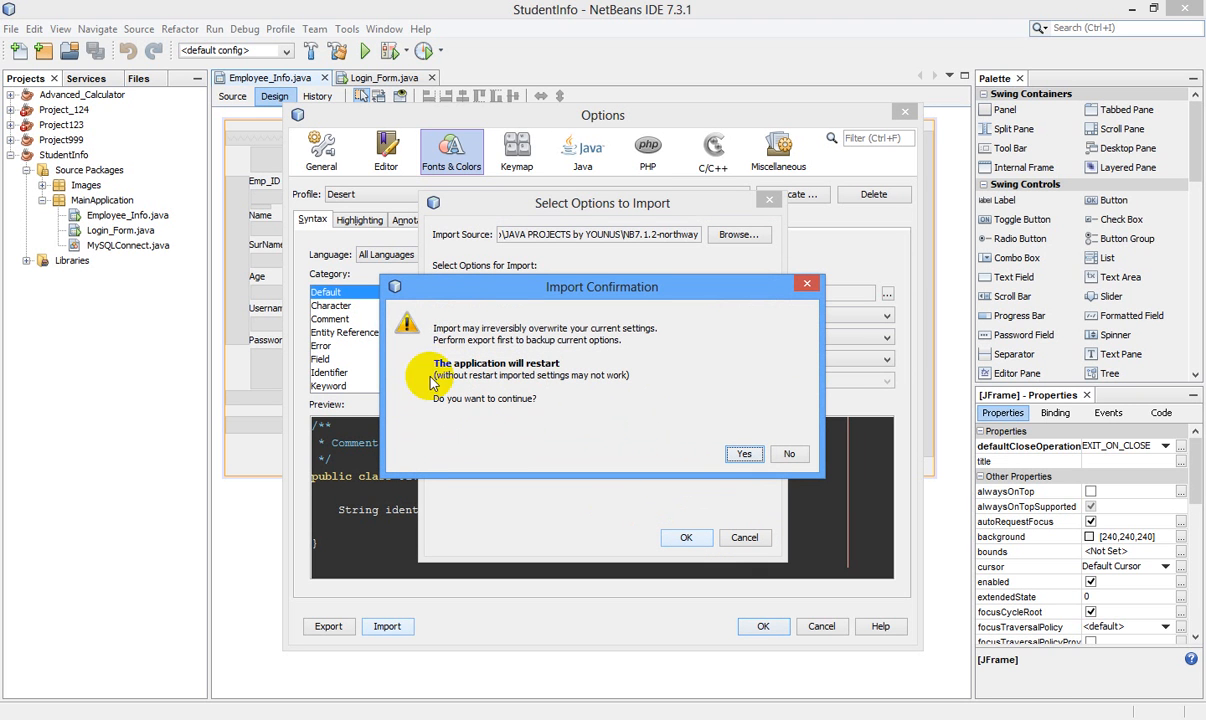
mouse_move(499, 332)
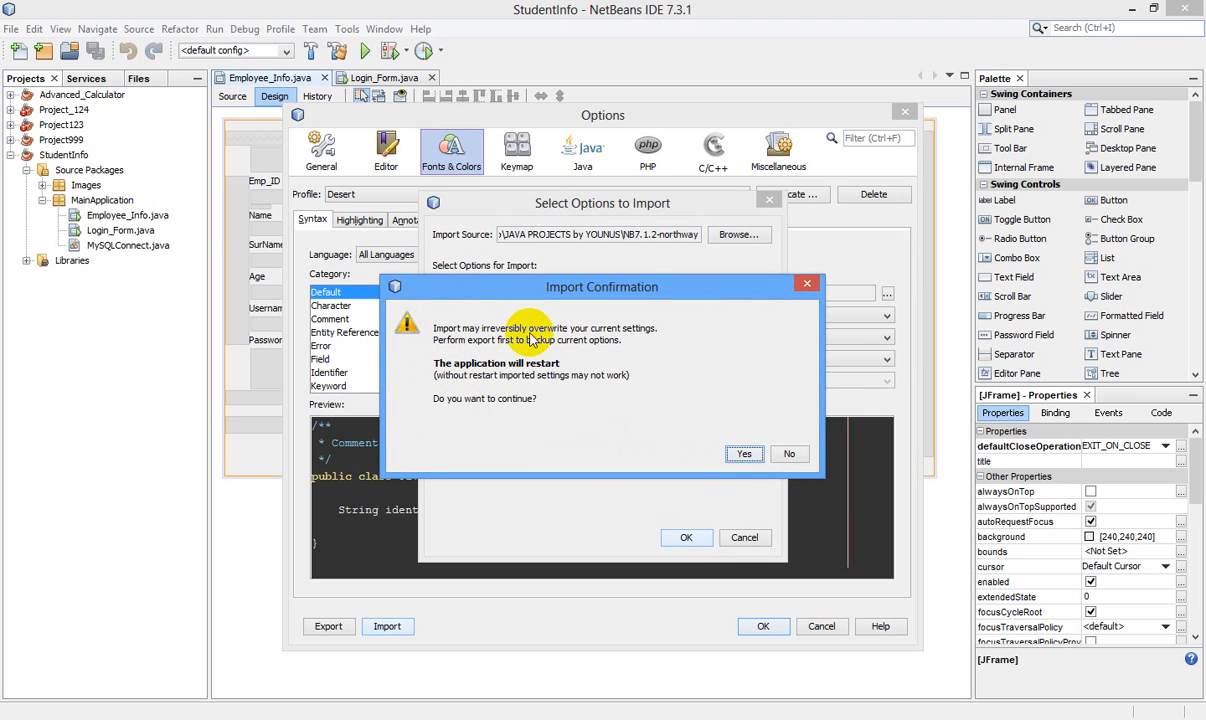
mouse_move(456, 355)
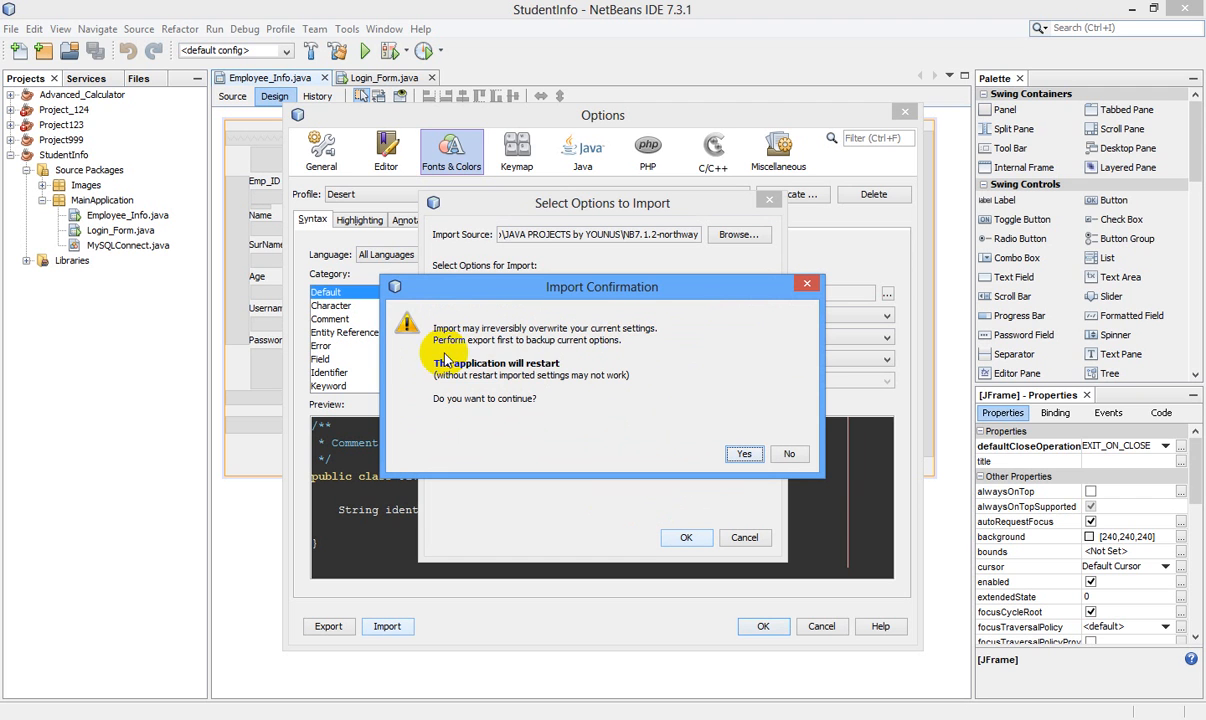
mouse_move(554, 352)
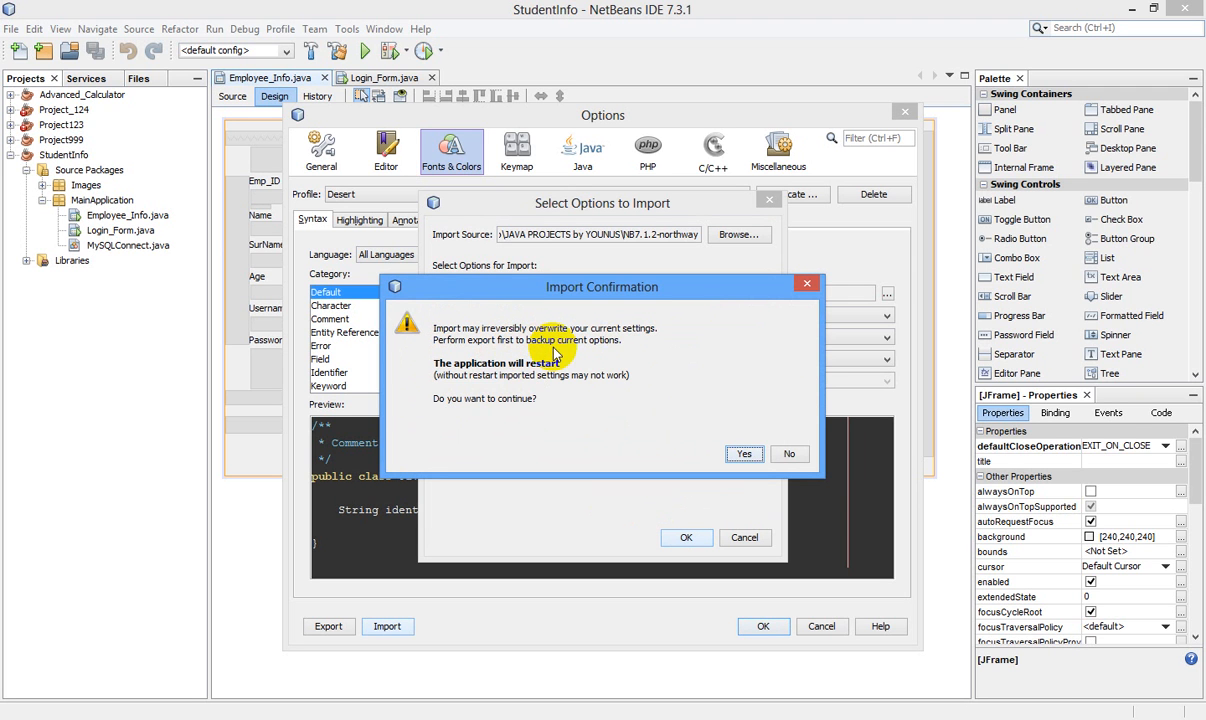
mouse_move(680, 363)
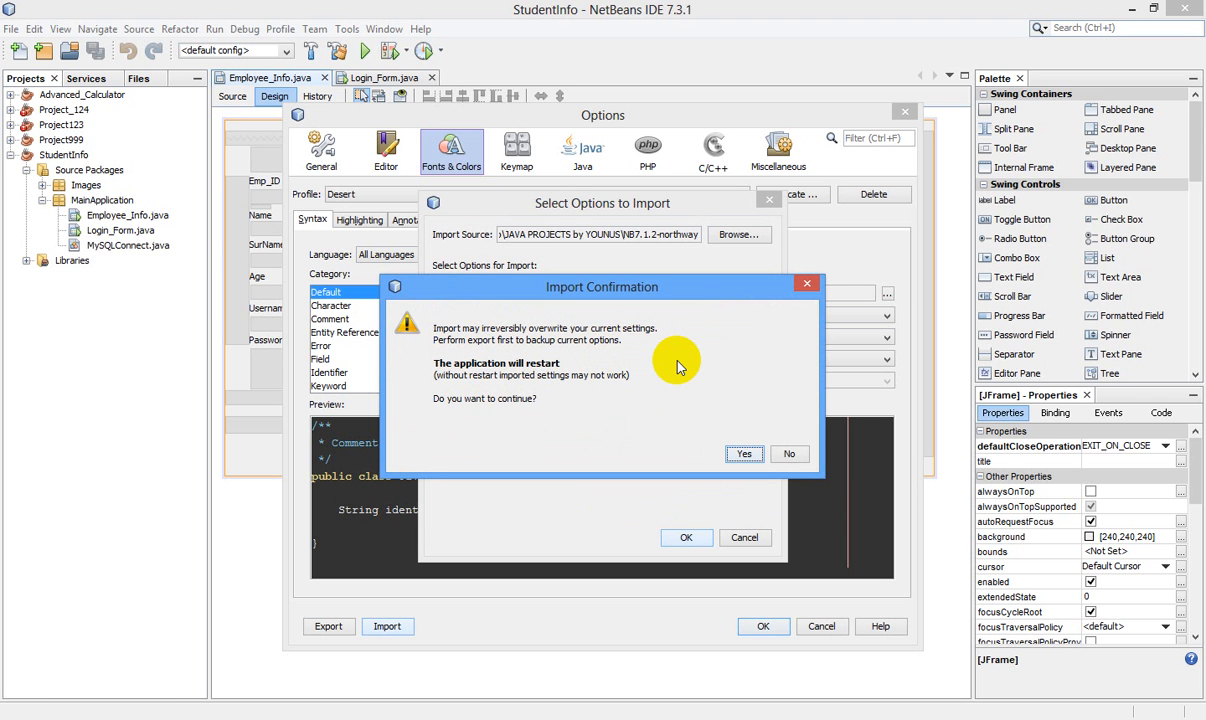
mouse_move(440, 360)
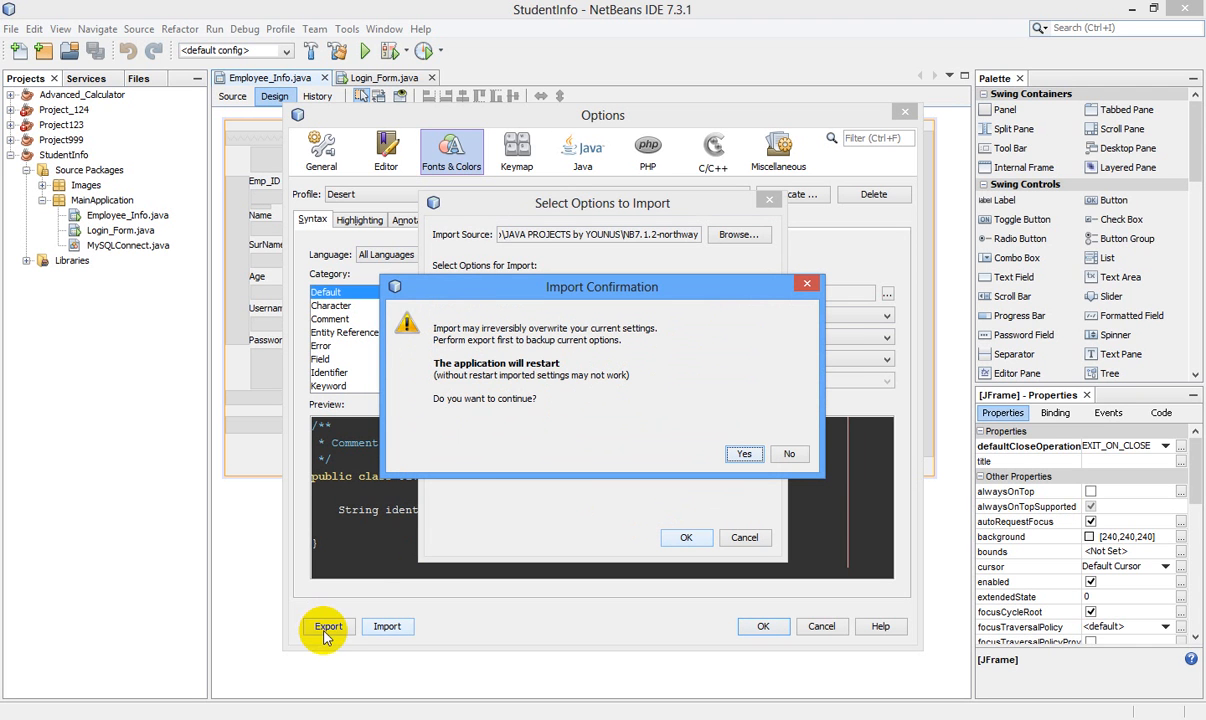
mouse_move(462, 388)
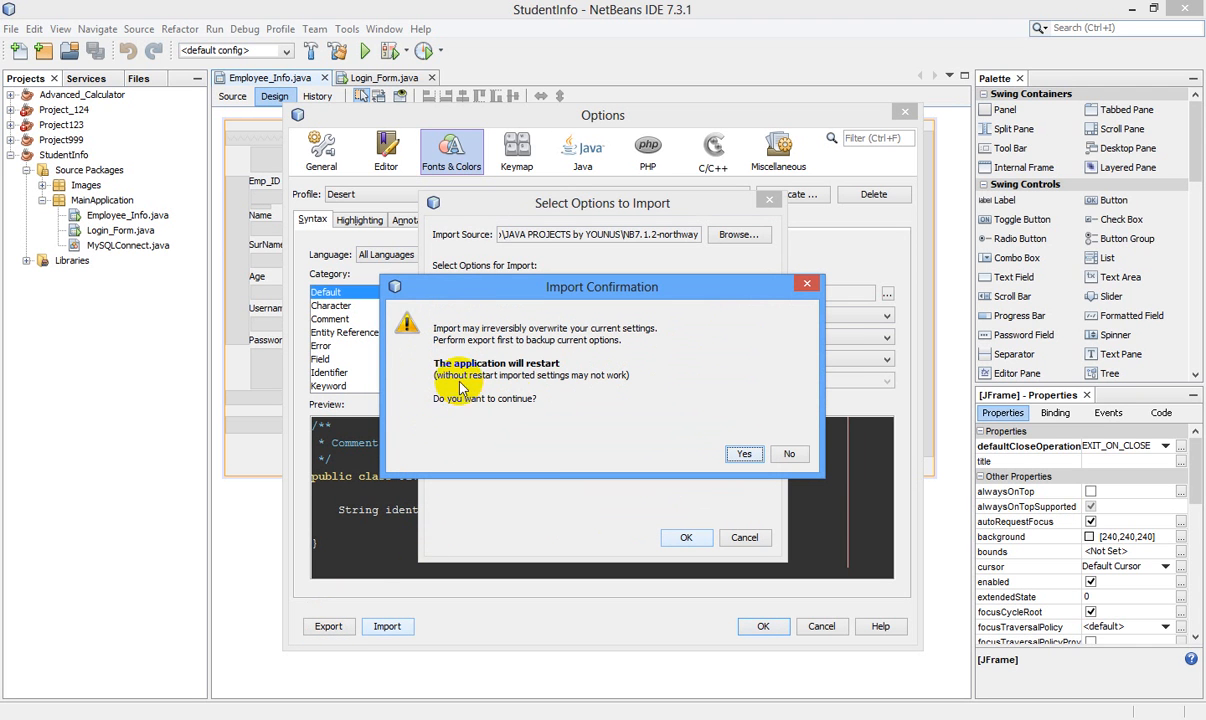
mouse_move(459, 429)
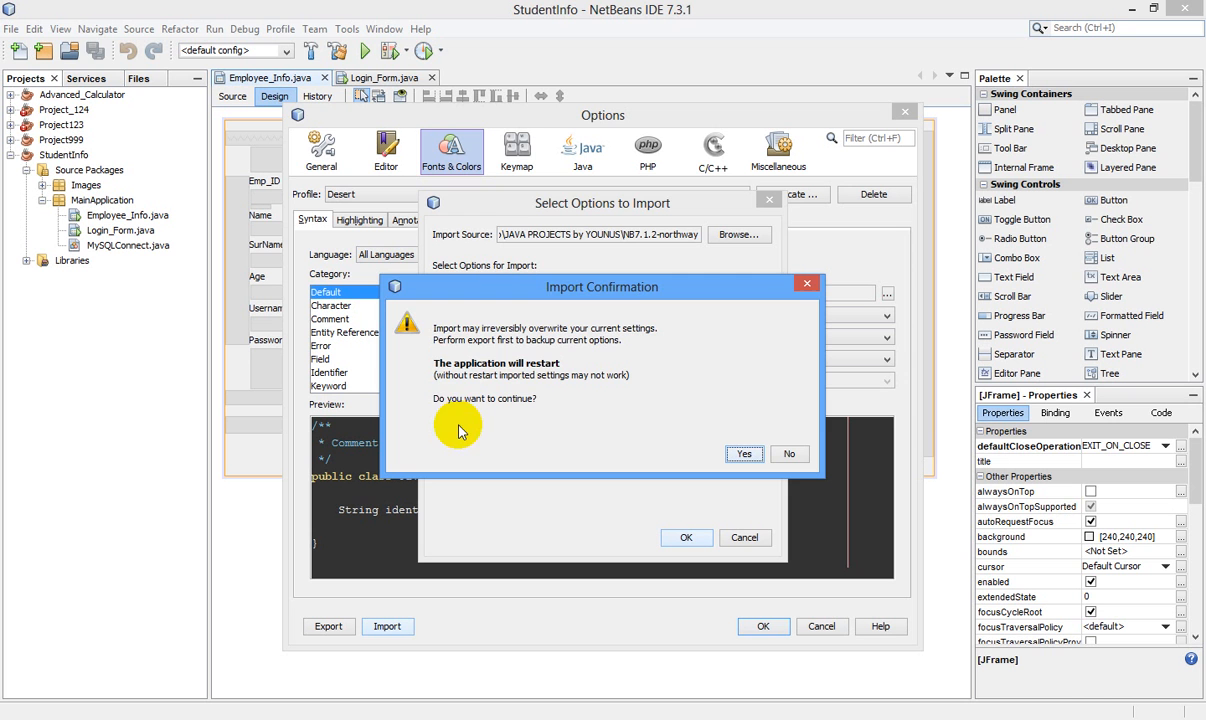
Confirm overwriting current settings with Yes, letting NetBeans restart.
left_click(788, 453)
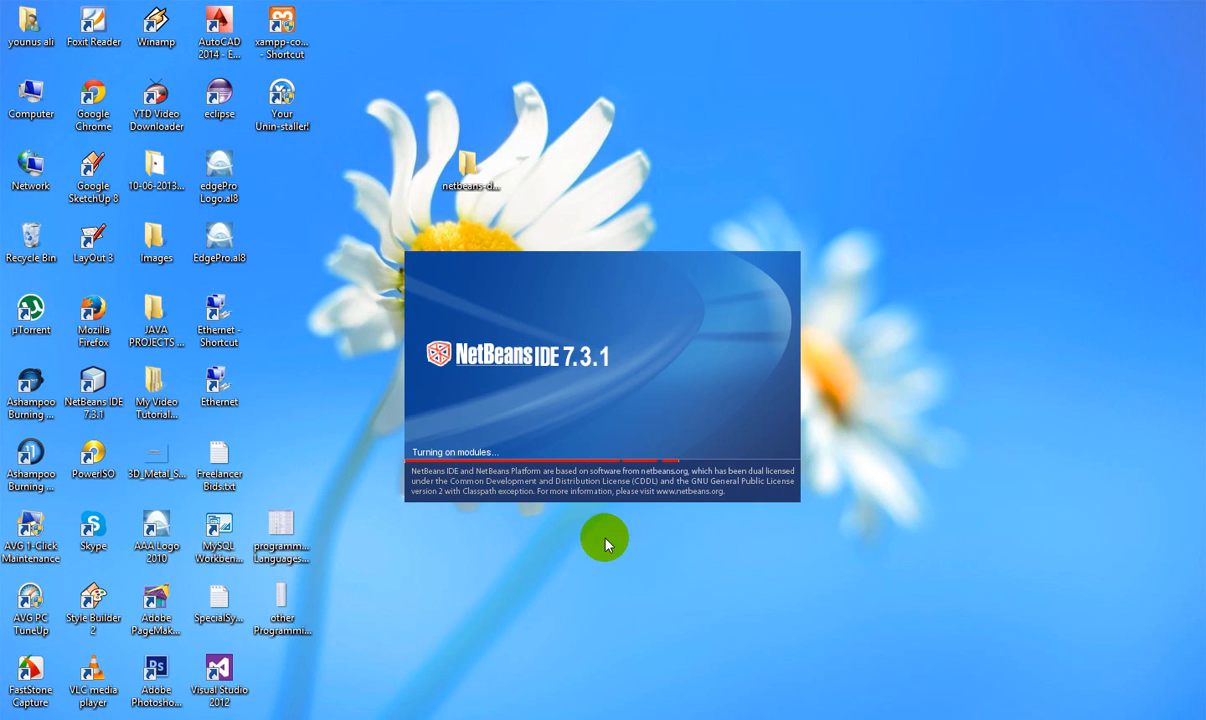
mouse_move(617, 332)
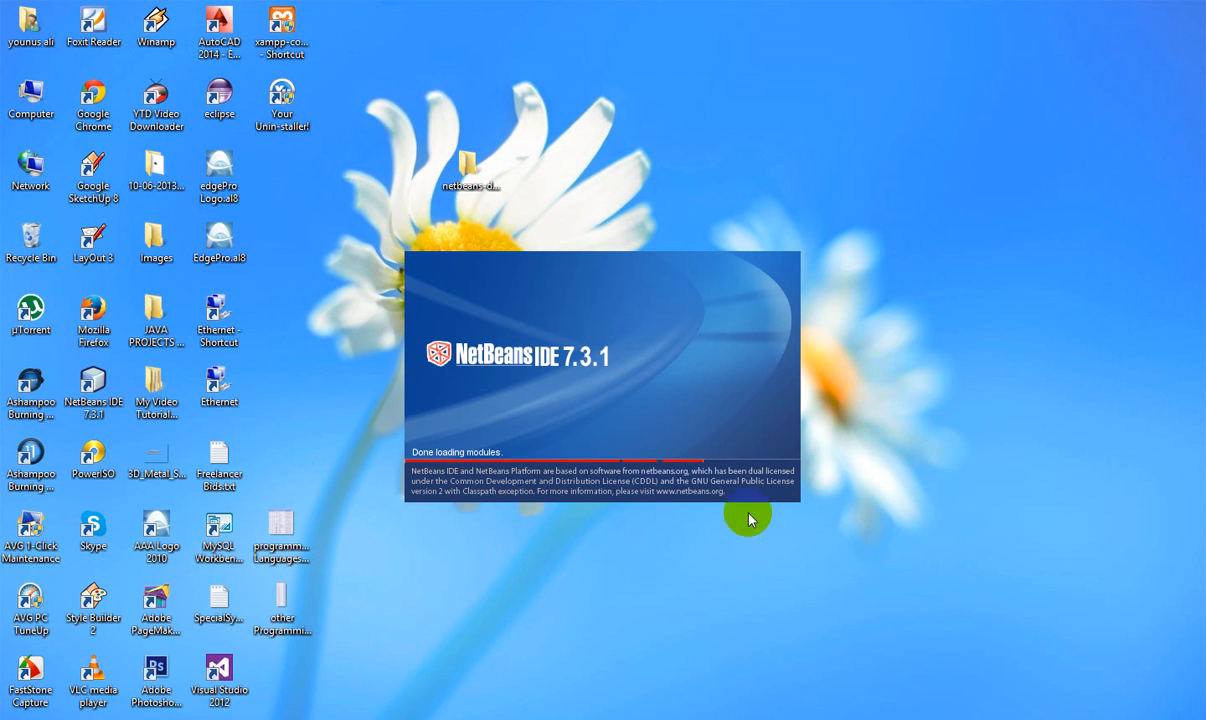
mouse_move(688, 544)
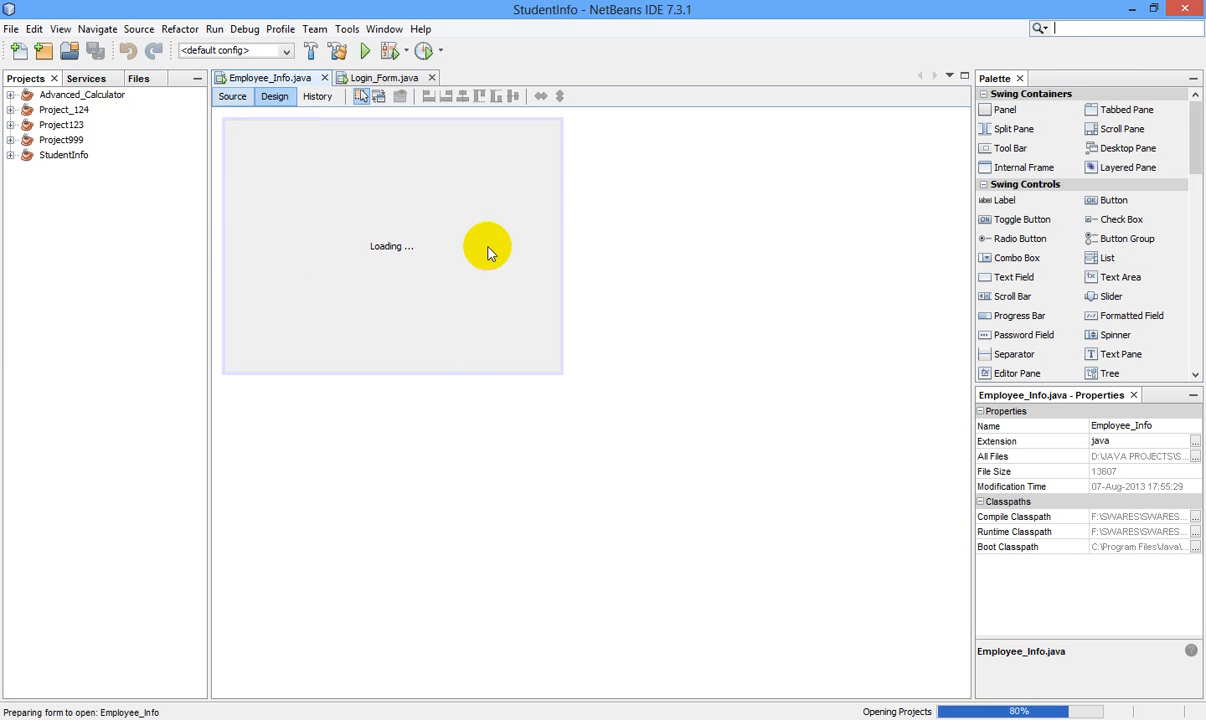
Show Employee_Info.java's source and scroll through it in the Northway theme.
left_click(231, 97)
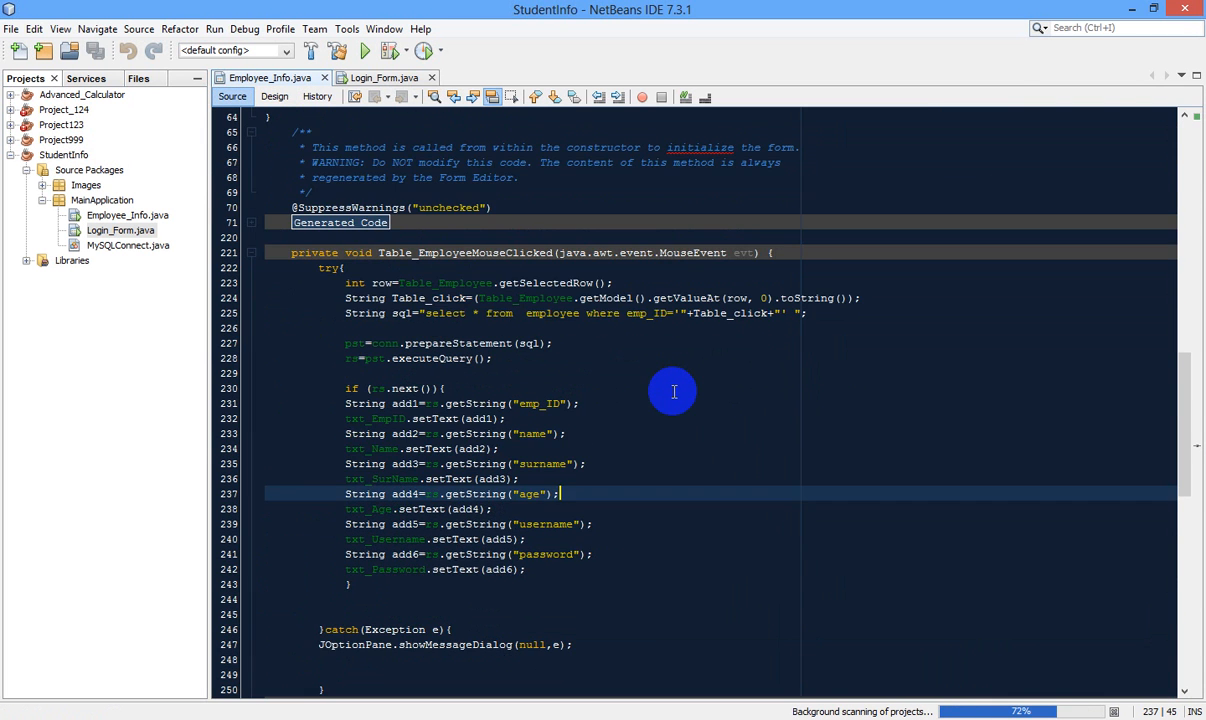
scroll("down", 3)
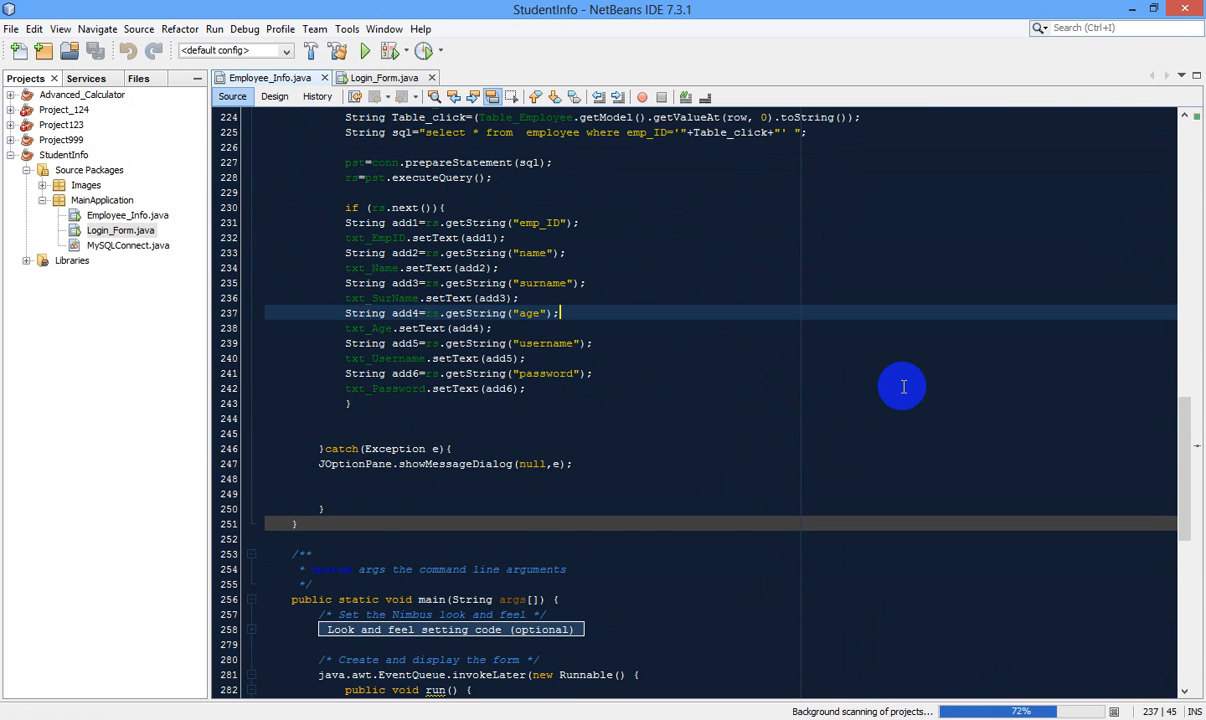